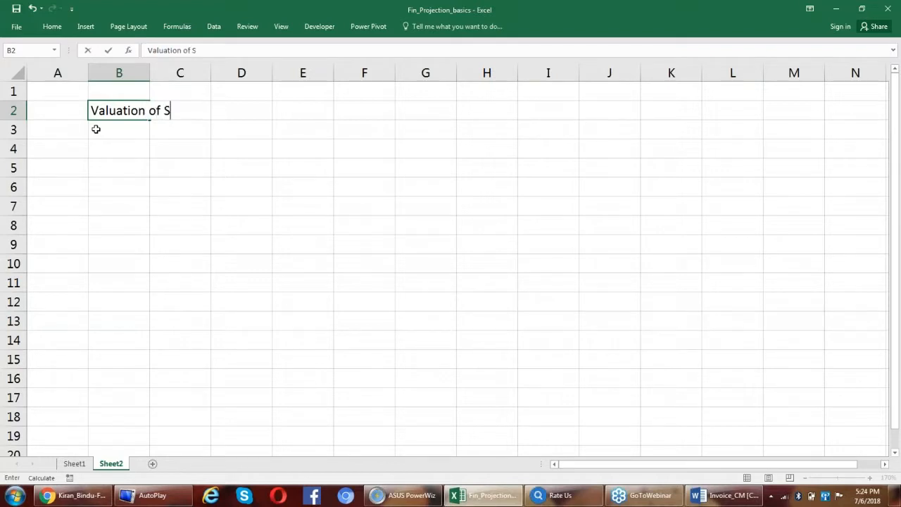
# Step: Enter the title 'Valuation of Shares Using Dividend Discount Models' in B2, bold and underlined
pyautogui.write('hares Usi')
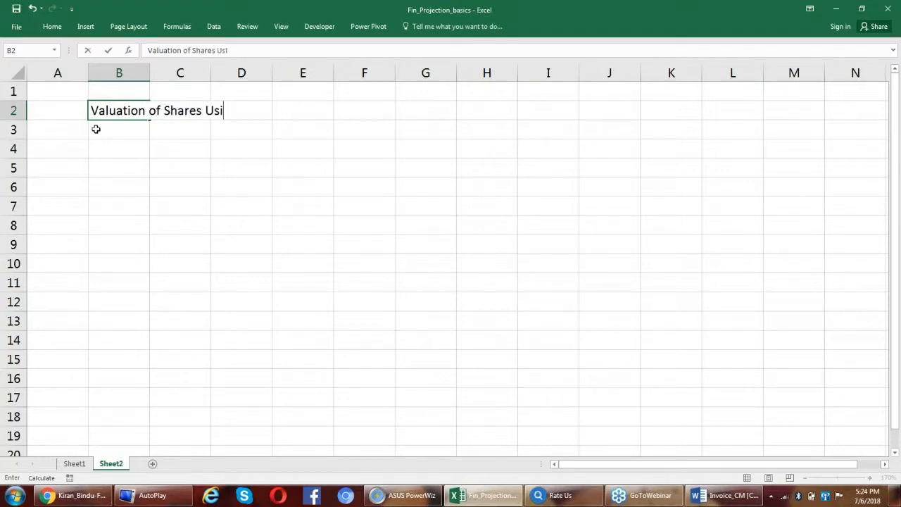
pyautogui.write('ng Dividend')
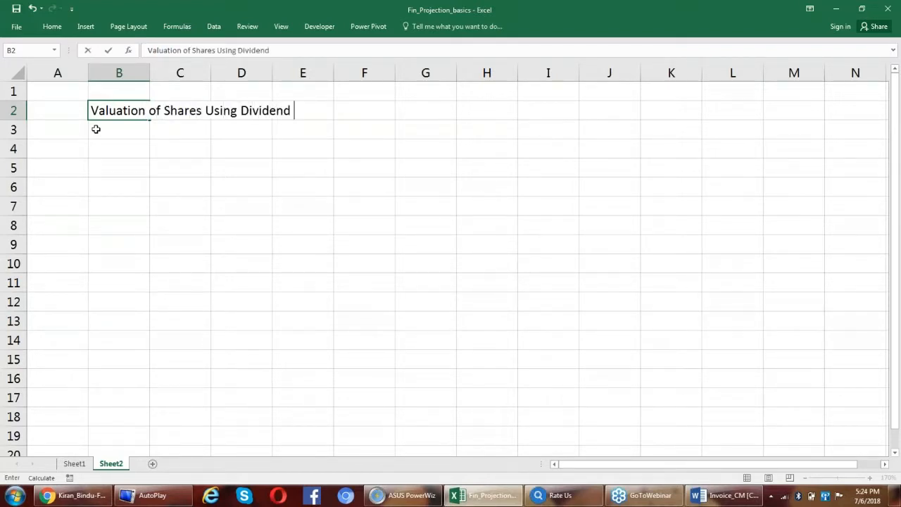
pyautogui.write('Discount Models')
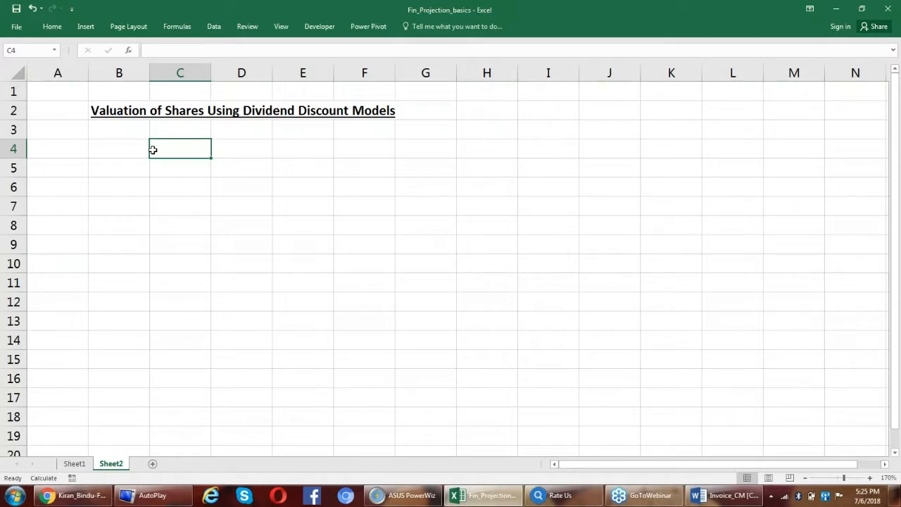
# Step: Label Dividends in C4 and enter its value 20 as $20.00 in E4
pyautogui.write('Dividends')
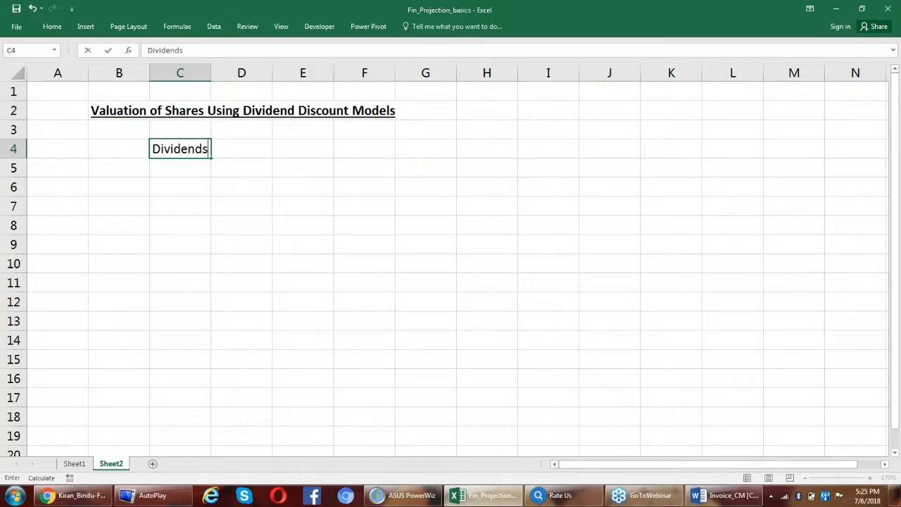
pyautogui.press('Tab')
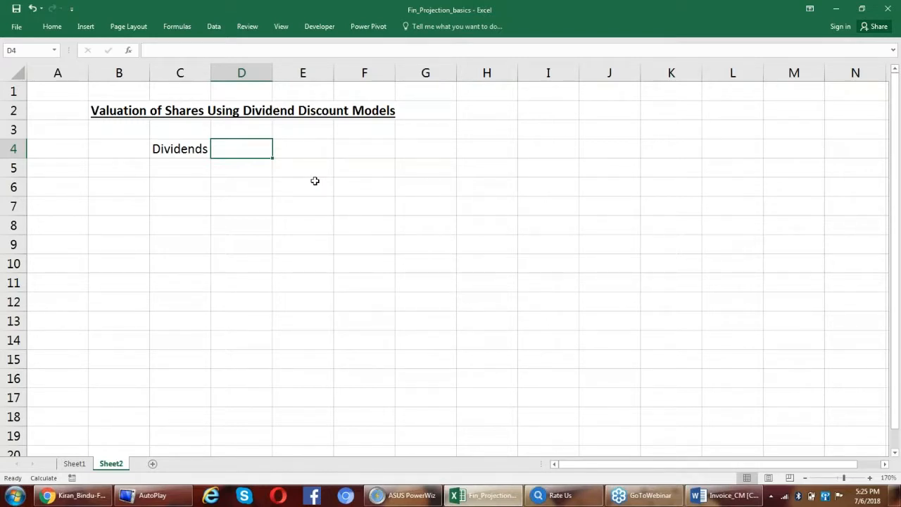
pyautogui.click(303, 149)
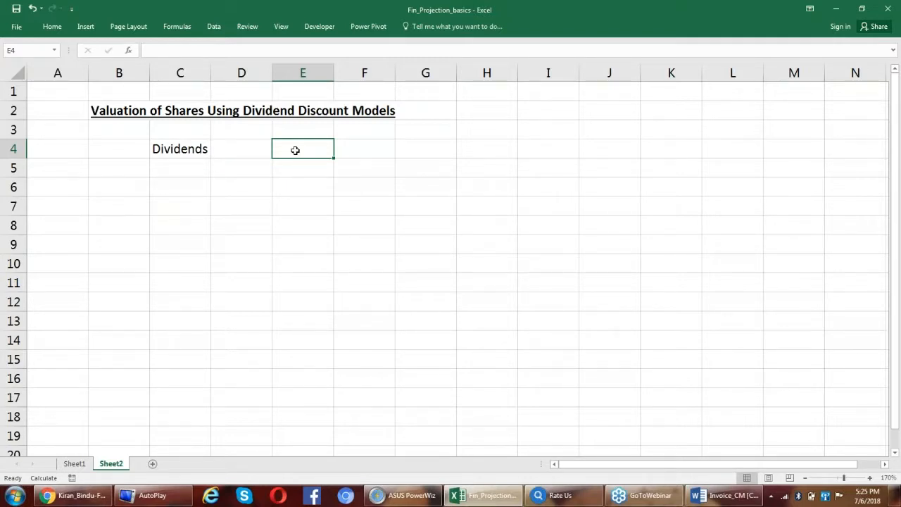
pyautogui.write('20')
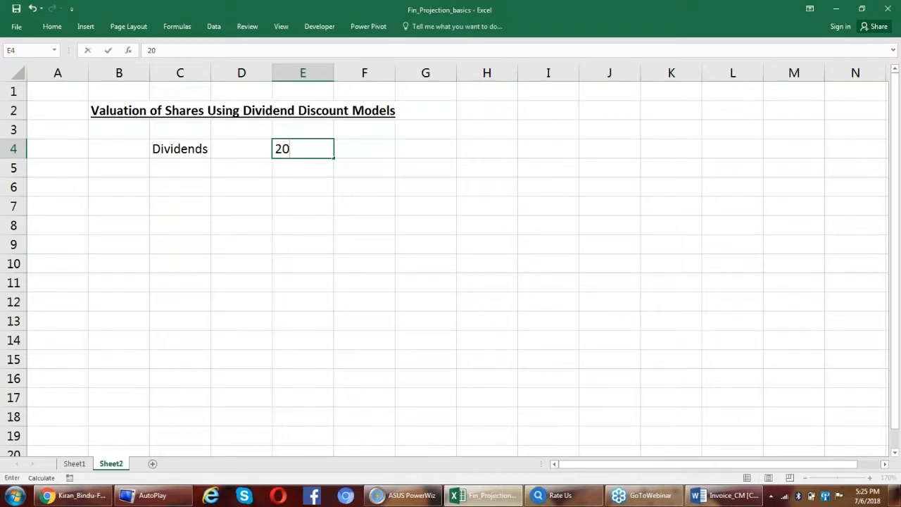
pyautogui.press('Return')
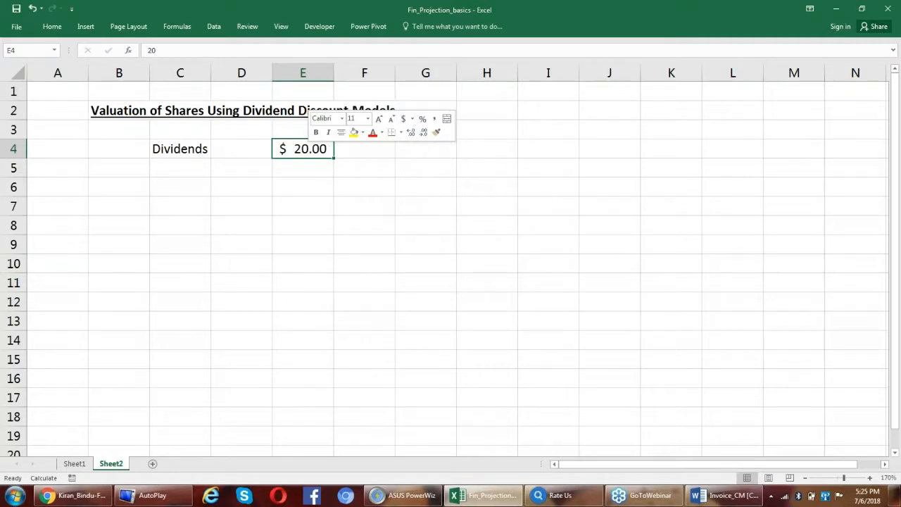
# Step: Add g at 6% and ke at 12% in rows 5-6 with percent format
pyautogui.click(228, 172)
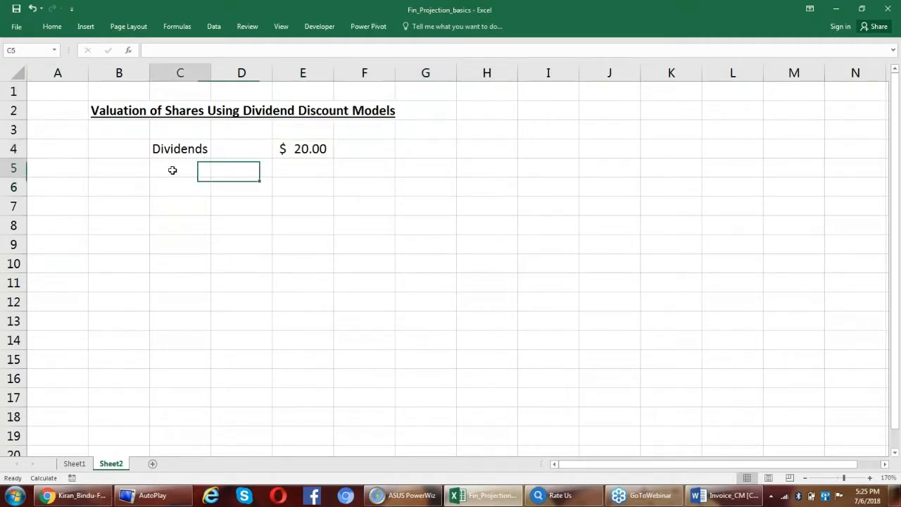
pyautogui.click(180, 168)
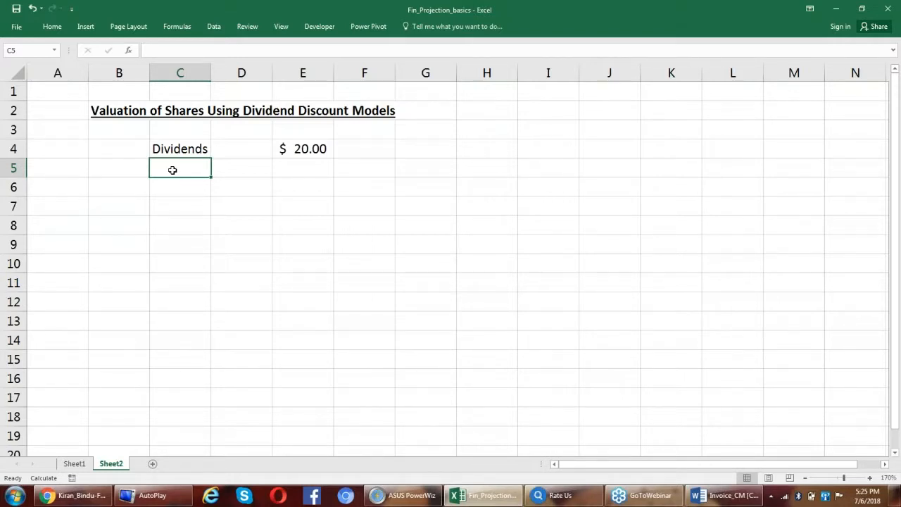
pyautogui.write('g')
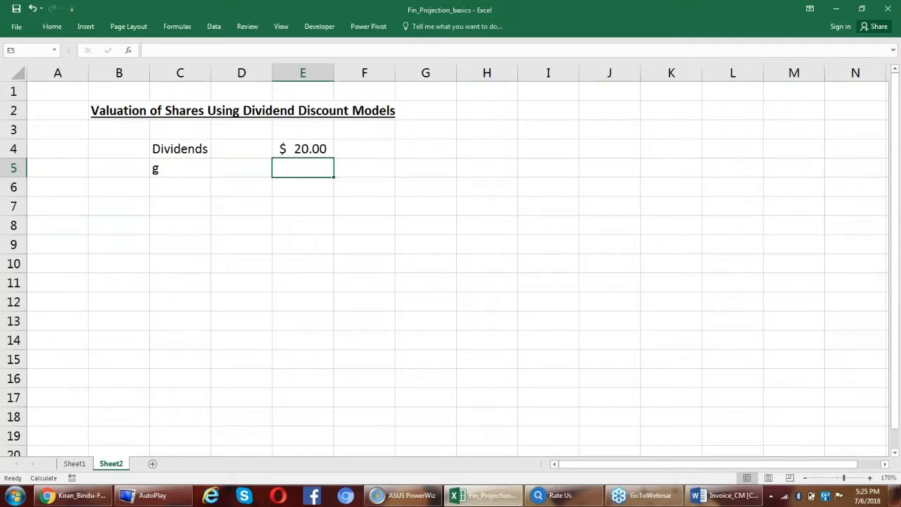
pyautogui.write('6%')
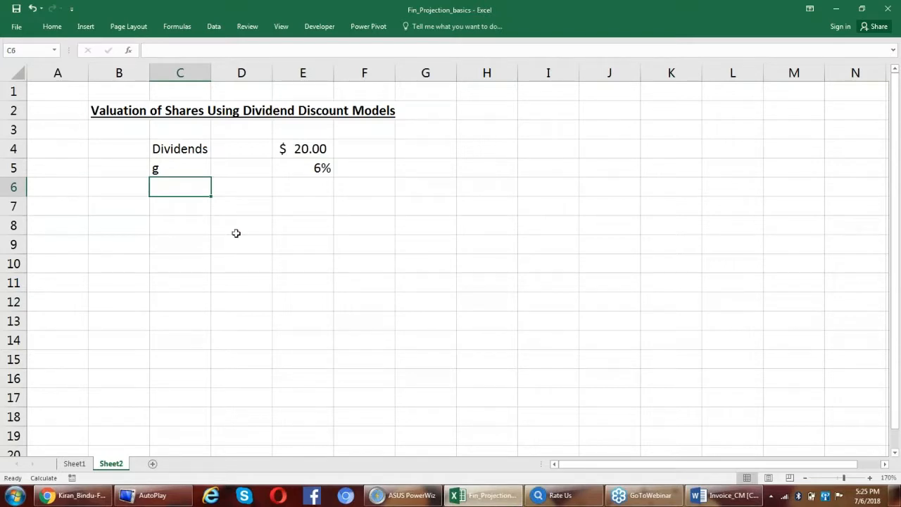
pyautogui.write('ke')
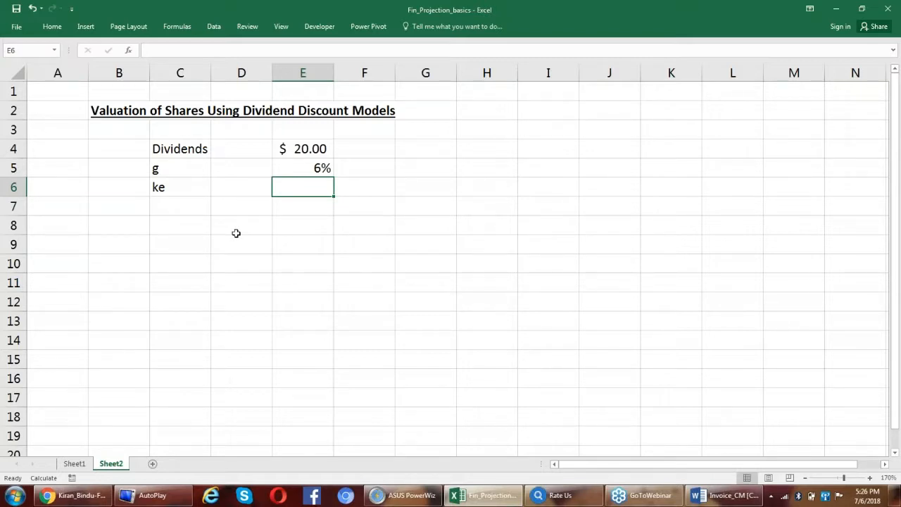
pyautogui.write('12')
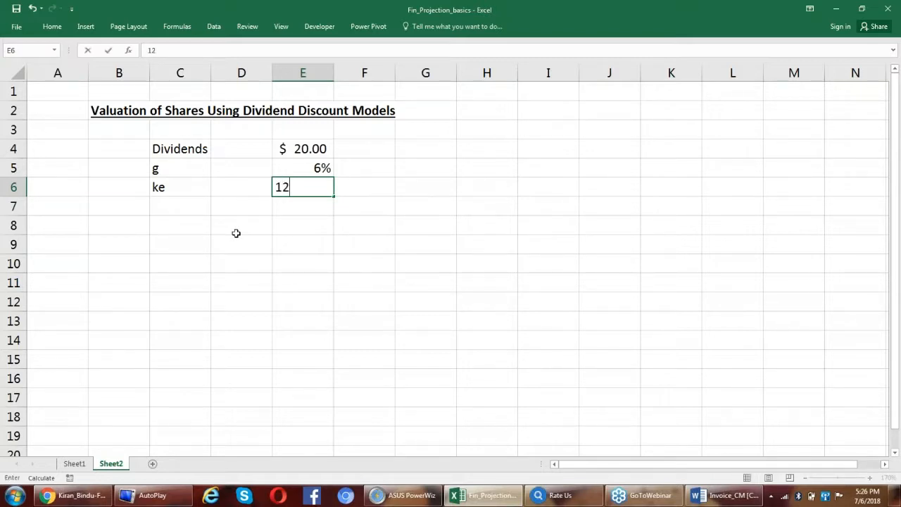
pyautogui.press('Return')
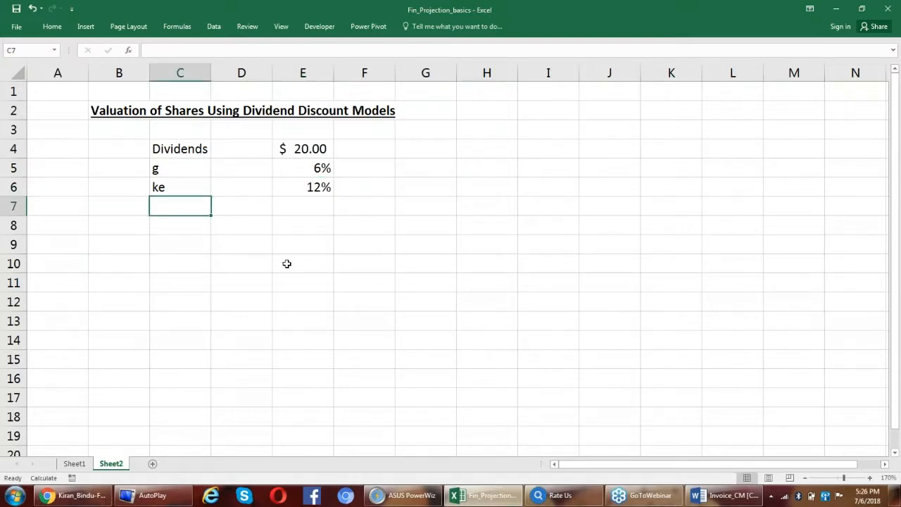
pyautogui.moveTo(299, 244)
pyautogui.write('Po=')
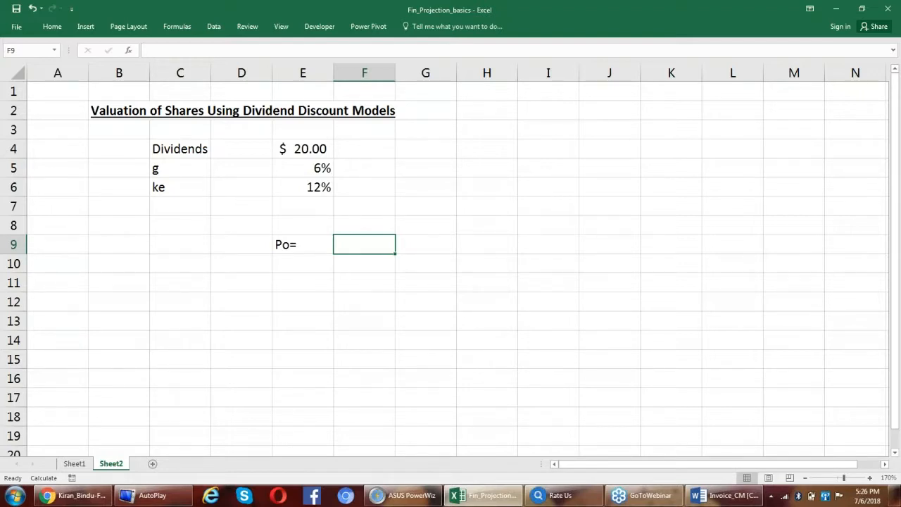
# Step: Write D*(1+g) in F9 over ke-g in F10 beside Po=, underlining the numerator
pyautogui.write('D*')
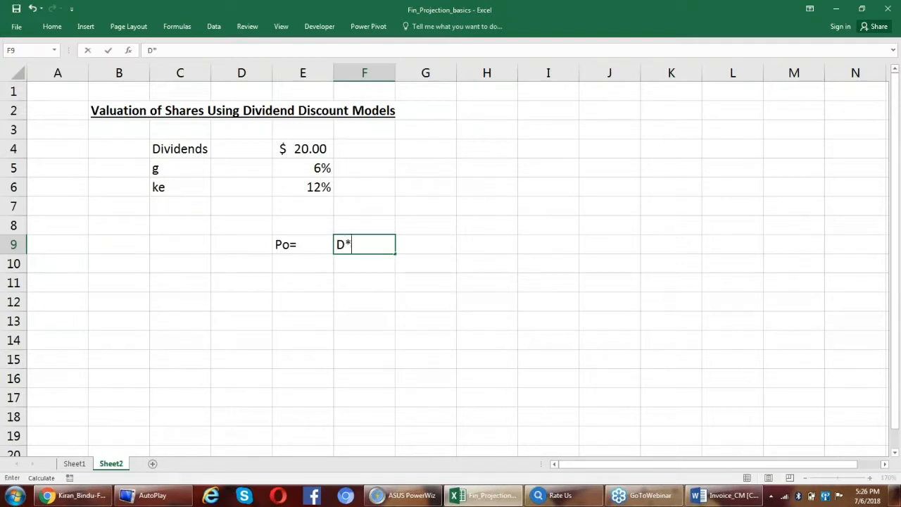
pyautogui.write('(1+g')
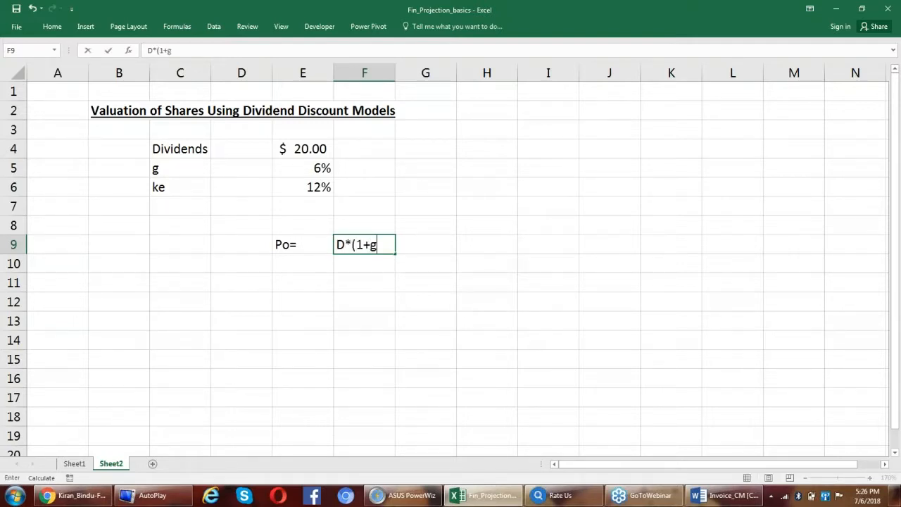
pyautogui.press('Return')
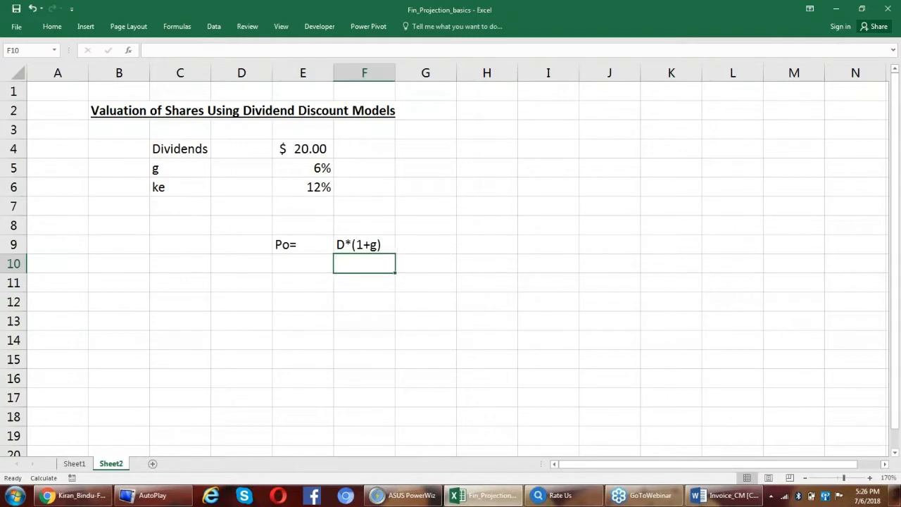
pyautogui.write('ke-g')
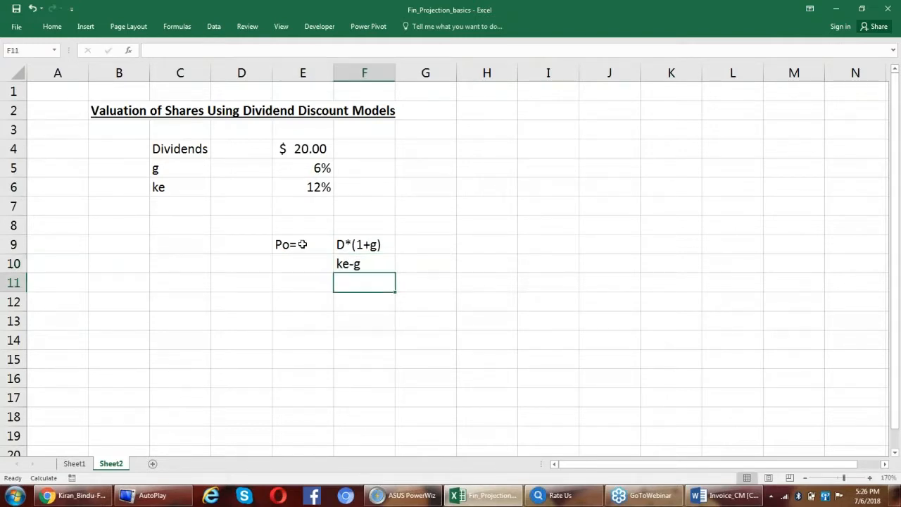
pyautogui.click(363, 245)
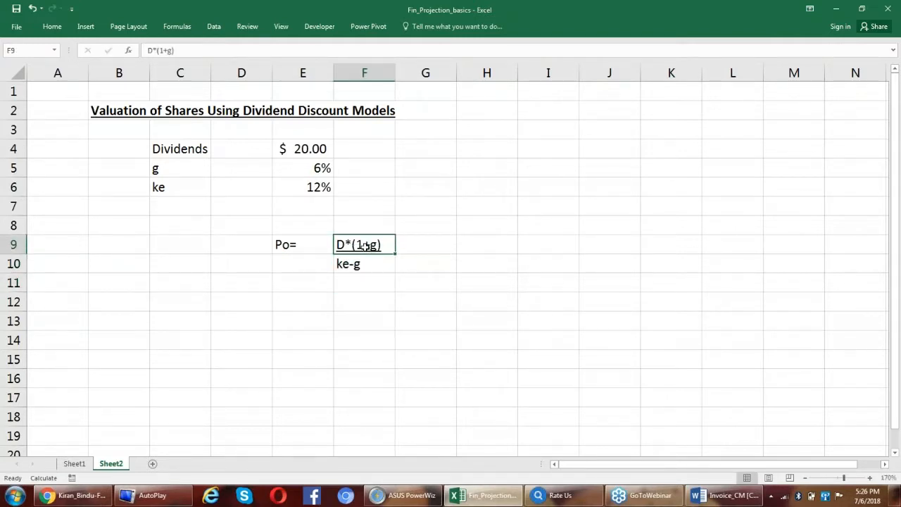
pyautogui.click(363, 340)
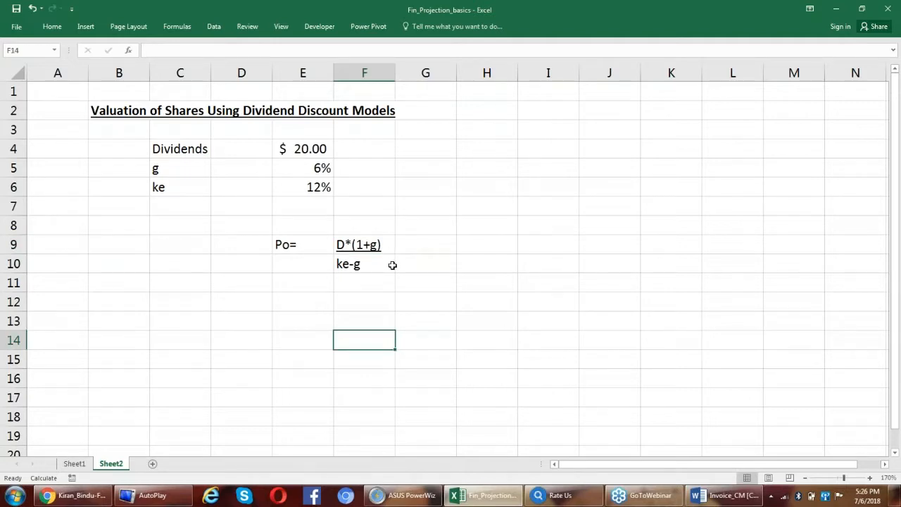
pyautogui.moveTo(433, 264)
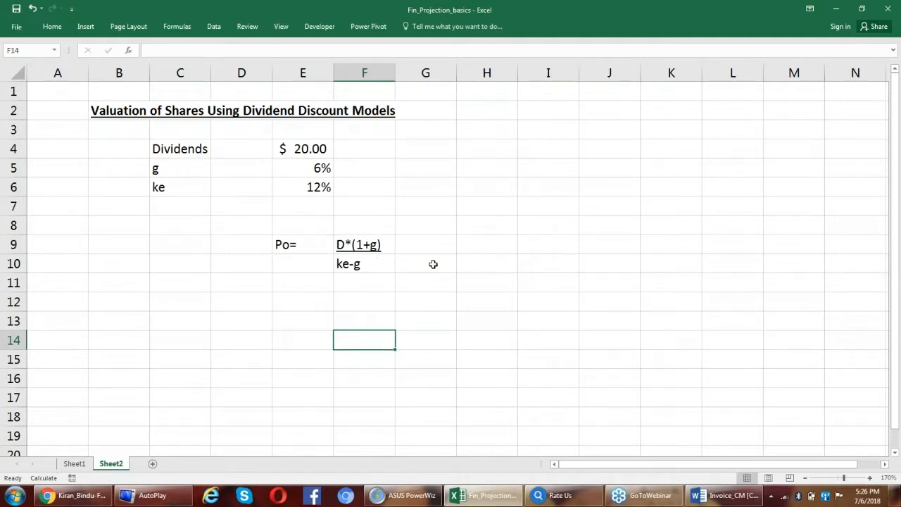
# Step: Add a bold, underlined PV of Growing Perpituity heading above PMT*(1+g) over i-g, numerator underlined
pyautogui.write('PV')
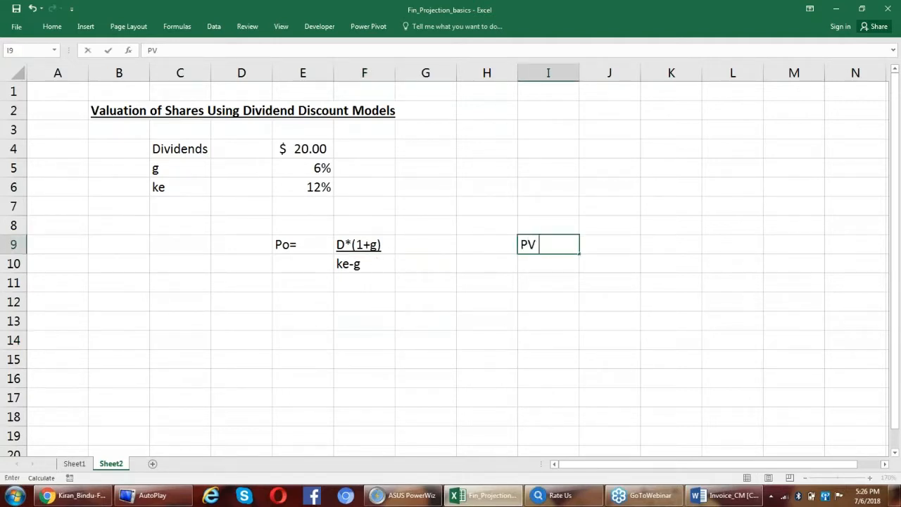
pyautogui.write('of Growtin')
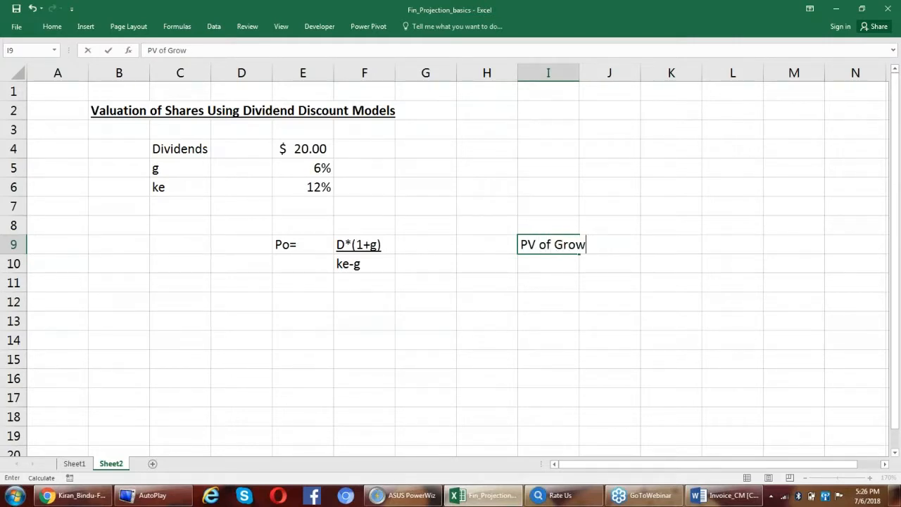
pyautogui.write('ing Perpituity')
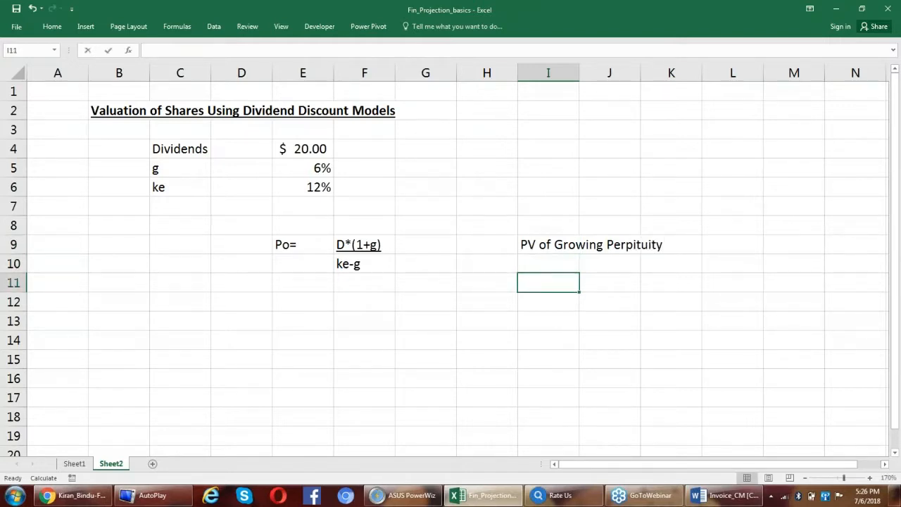
pyautogui.write('PMT')
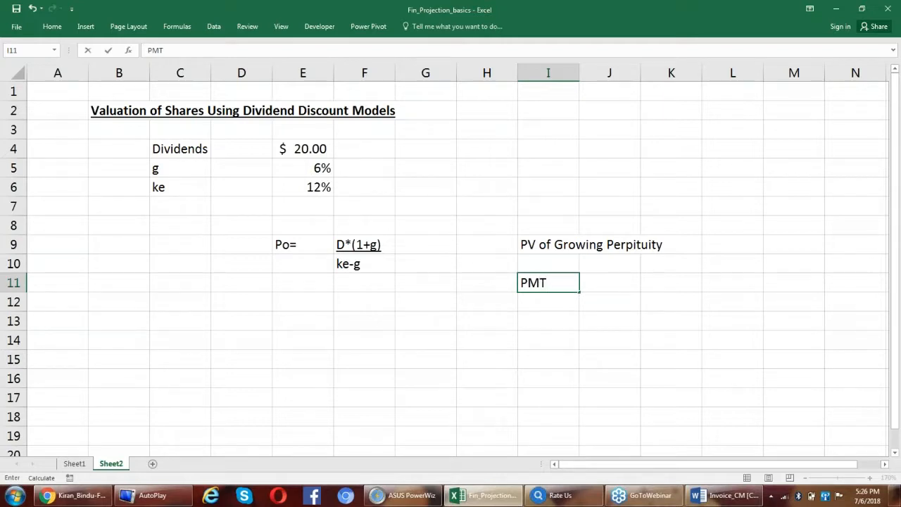
pyautogui.write('*(1+g')
pyautogui.click(549, 302)
pyautogui.write('i-g')
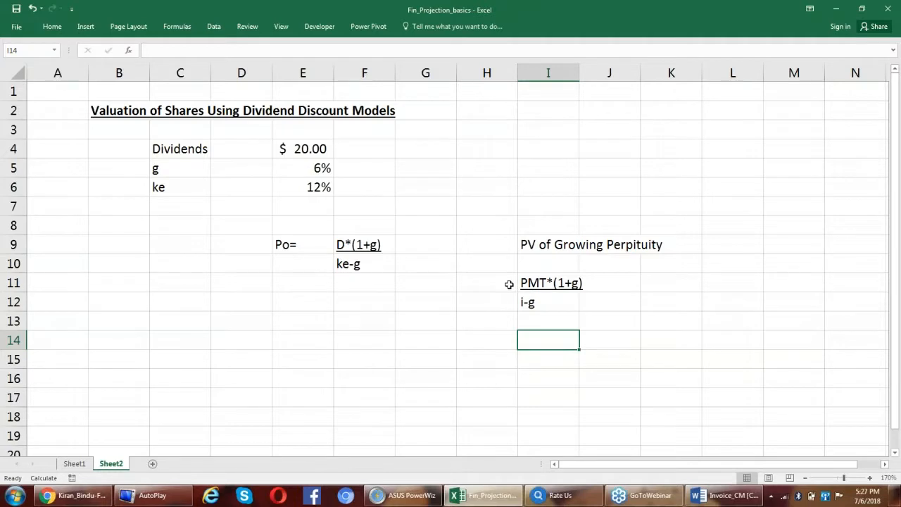
pyautogui.click(547, 245)
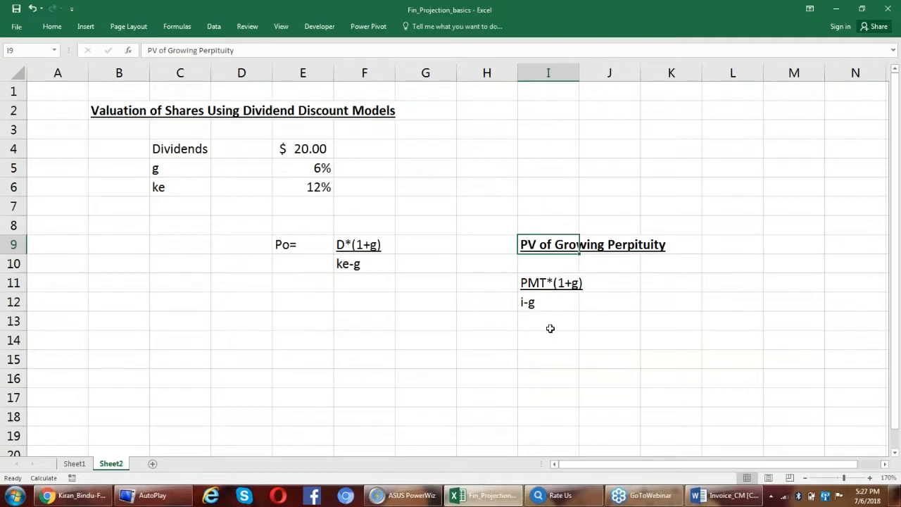
pyautogui.moveTo(350, 302)
pyautogui.write('20')
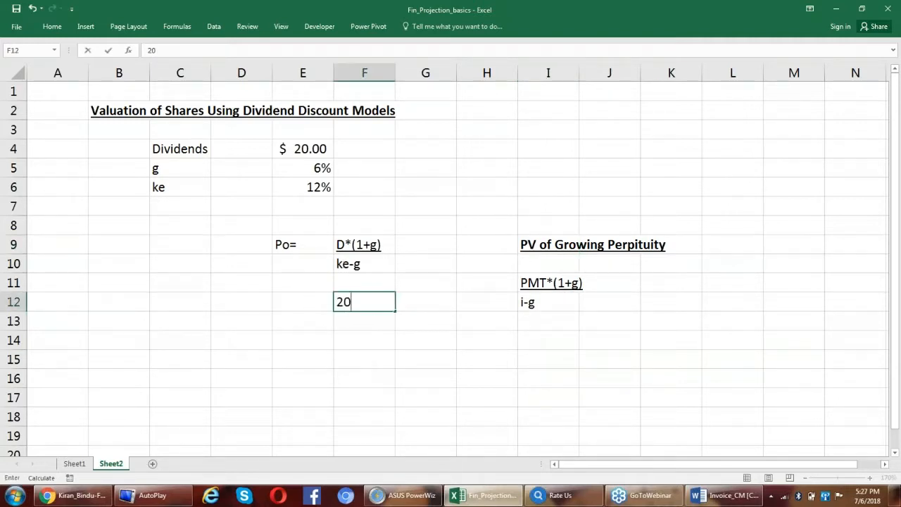
# Step: Enter worked Po= 20*(1.06) over =E6-E5 giving 6%, with the numerator underlined
pyautogui.write('*(1.')
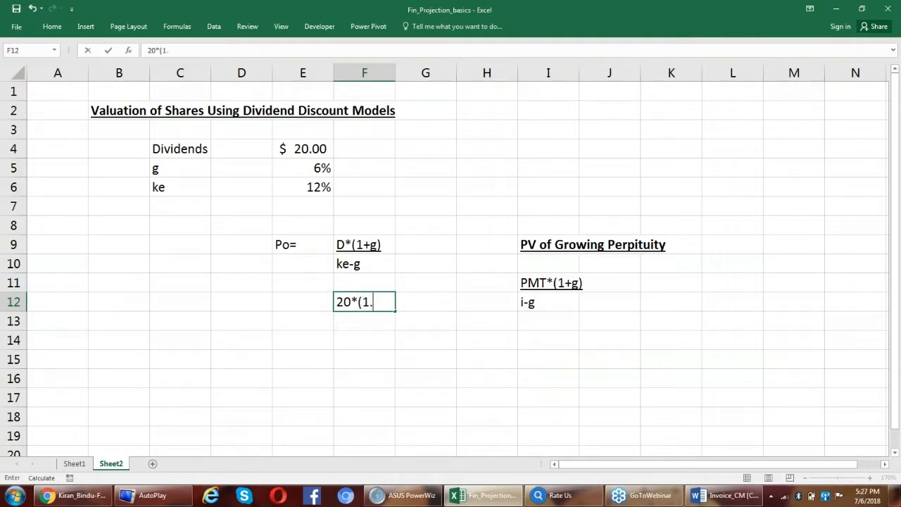
pyautogui.write('06)')
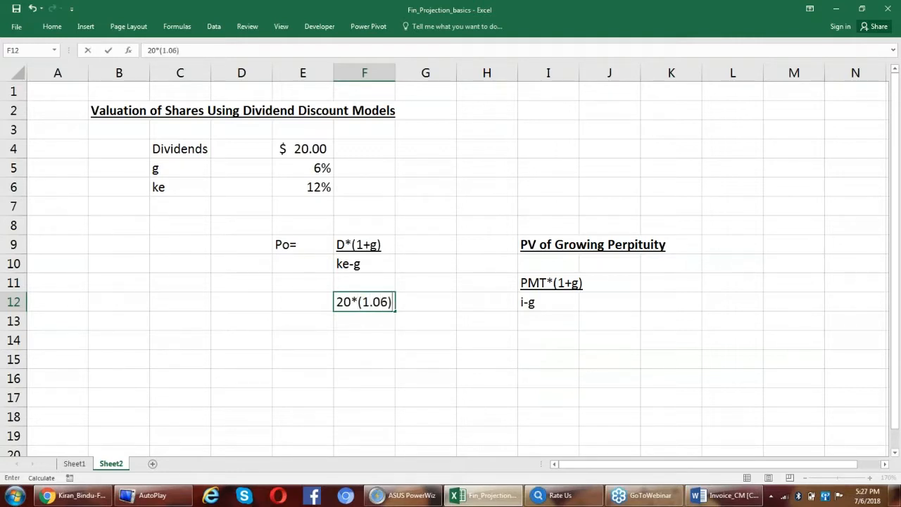
pyautogui.press('Return')
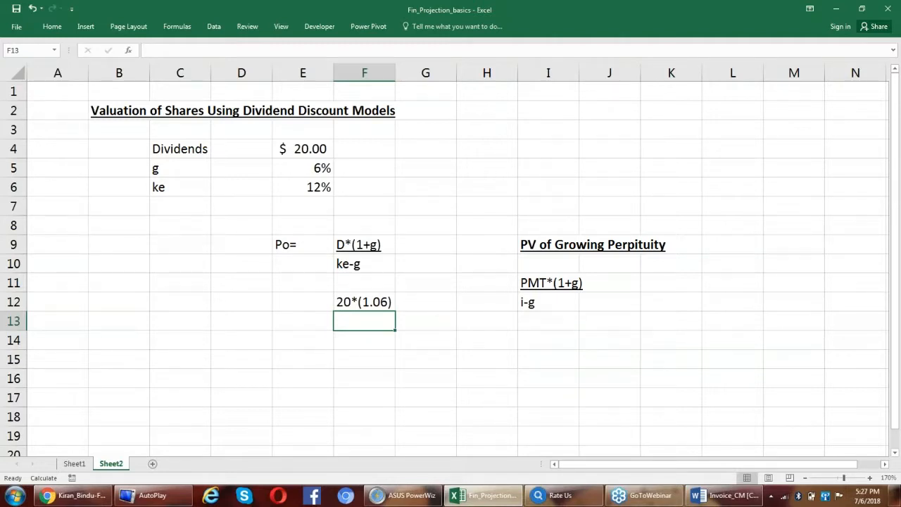
pyautogui.write('=E6-')
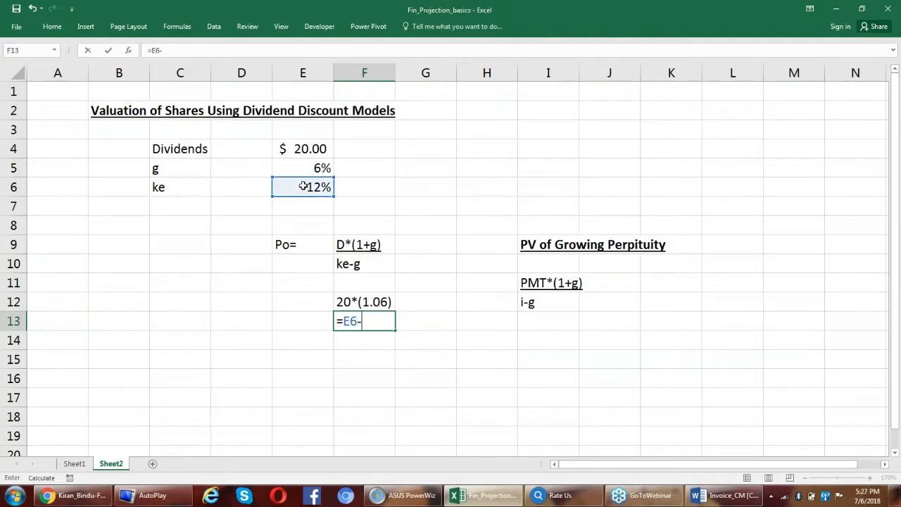
pyautogui.press('Return')
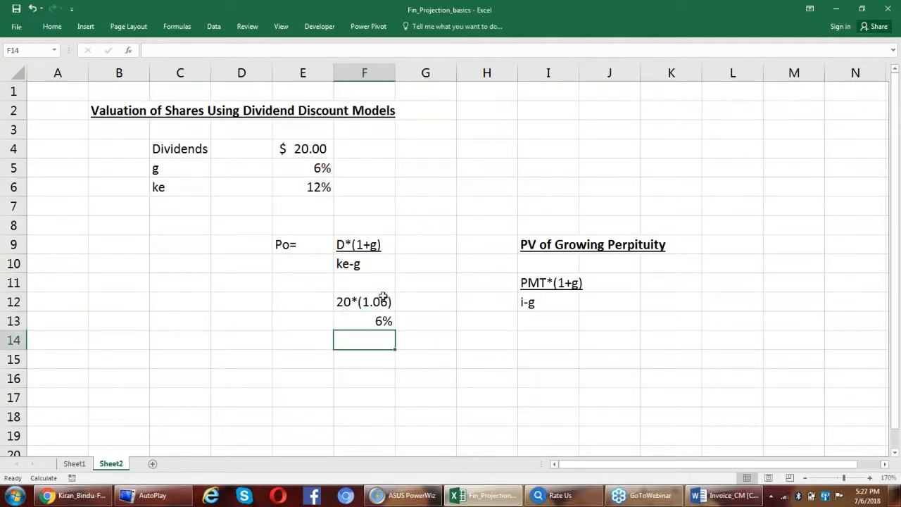
pyautogui.click(363, 301)
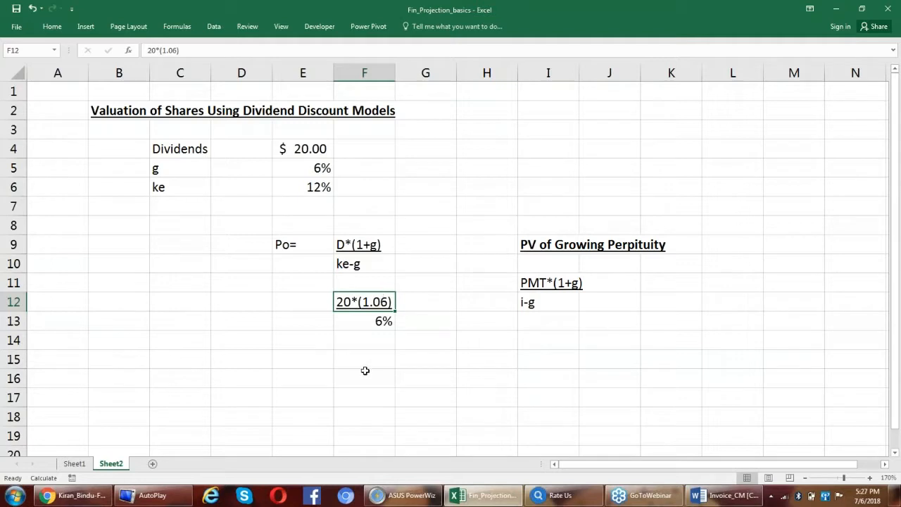
pyautogui.click(303, 301)
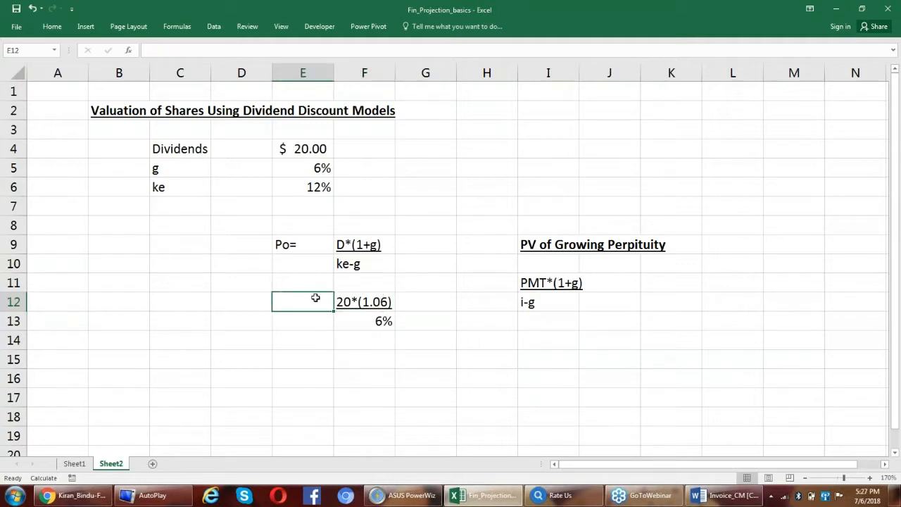
pyautogui.write('Po=')
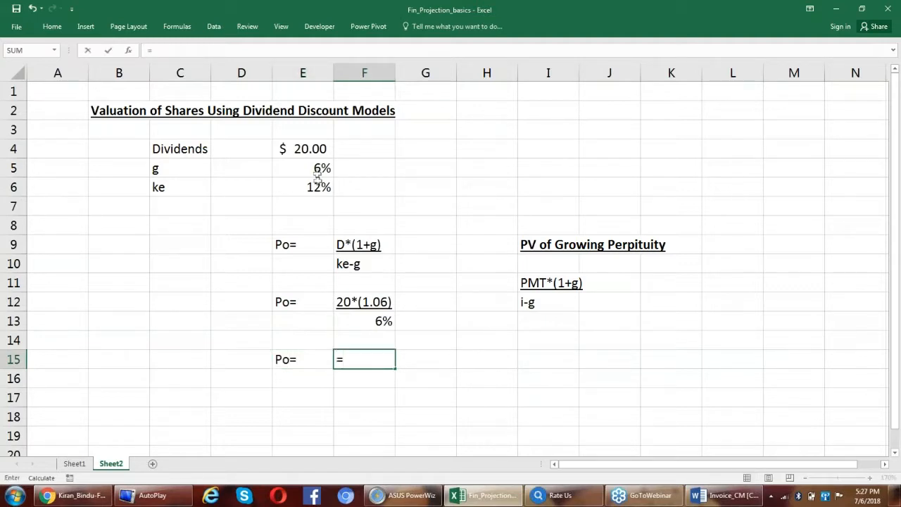
# Step: Enter Po= as =E4*(1+E5) giving 21.2 over =E6-E5 giving 6%, numerator underlined
pyautogui.click(303, 148)
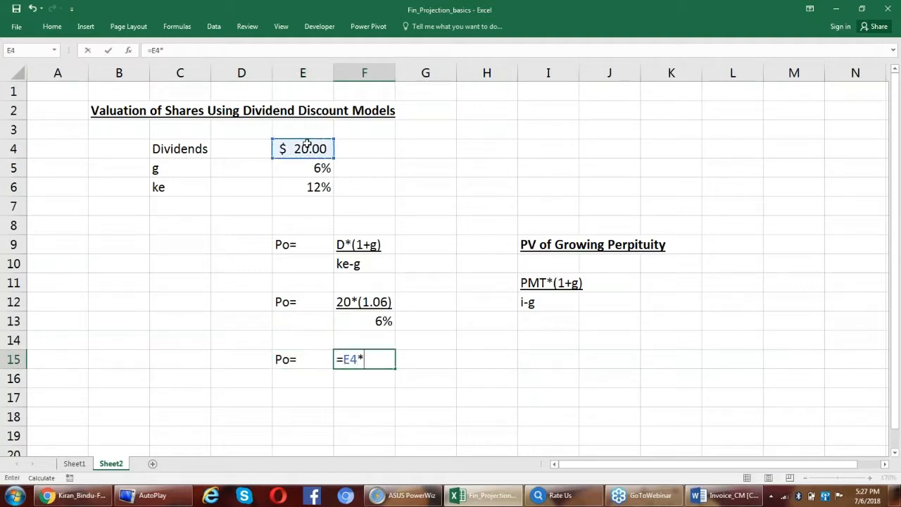
pyautogui.write('(1+')
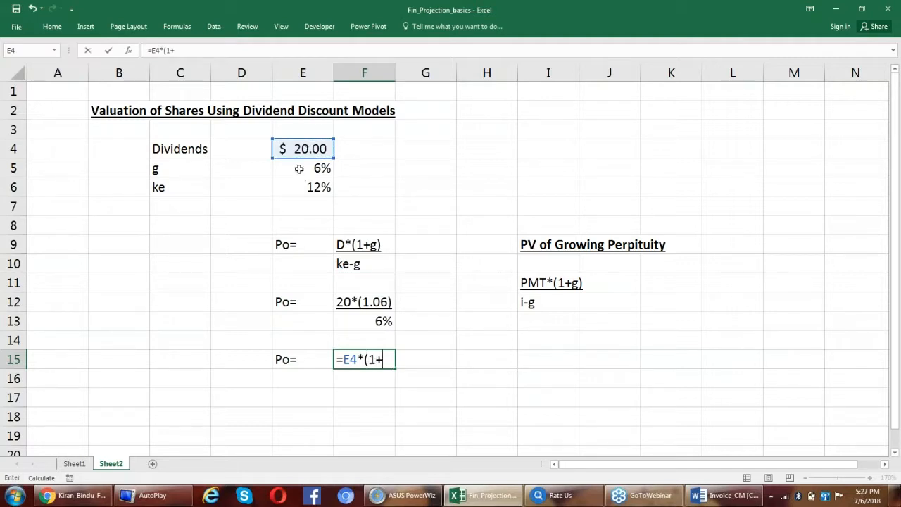
pyautogui.press('Return')
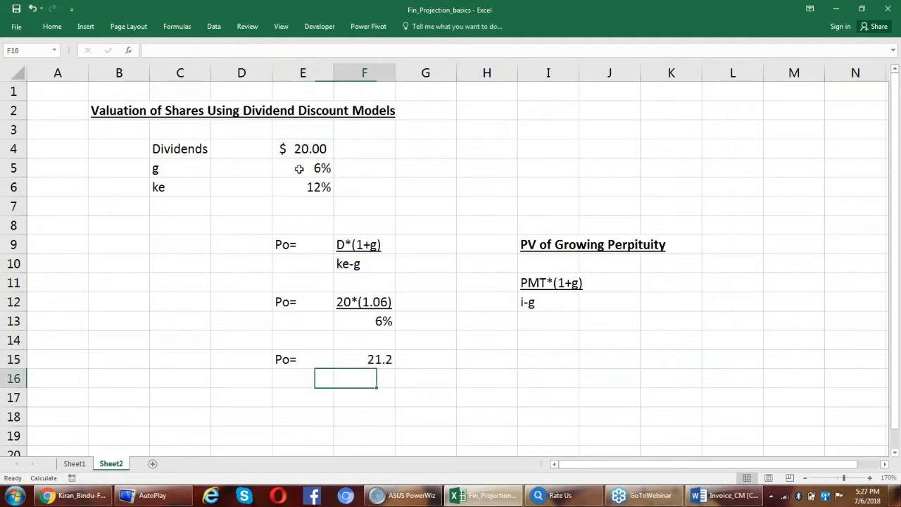
pyautogui.write('=')
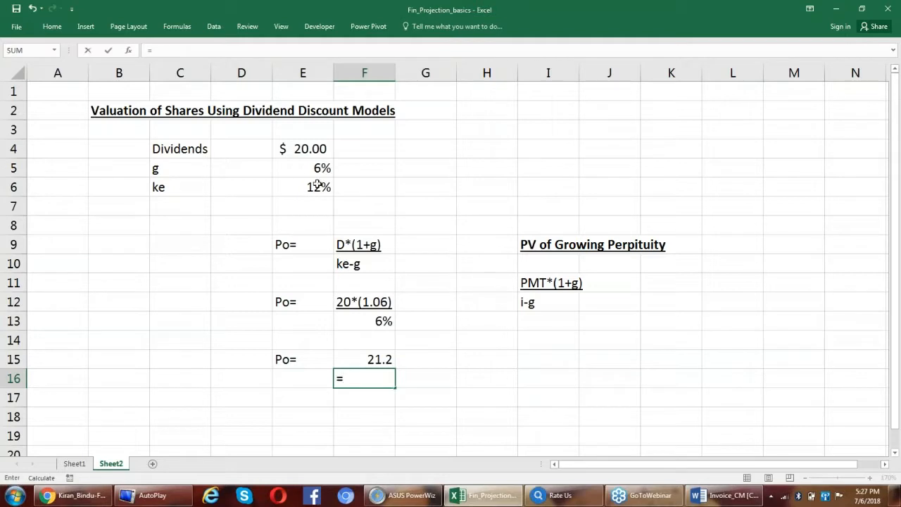
pyautogui.click(303, 186)
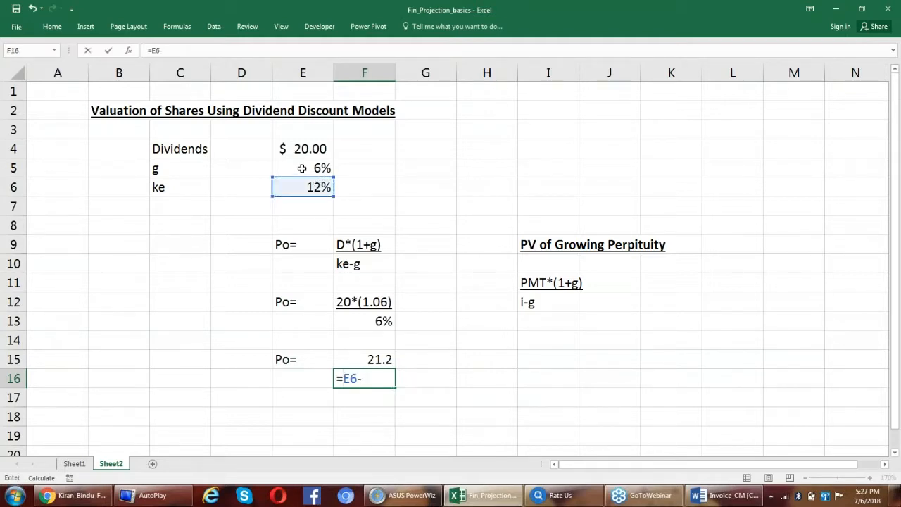
pyautogui.press('Return')
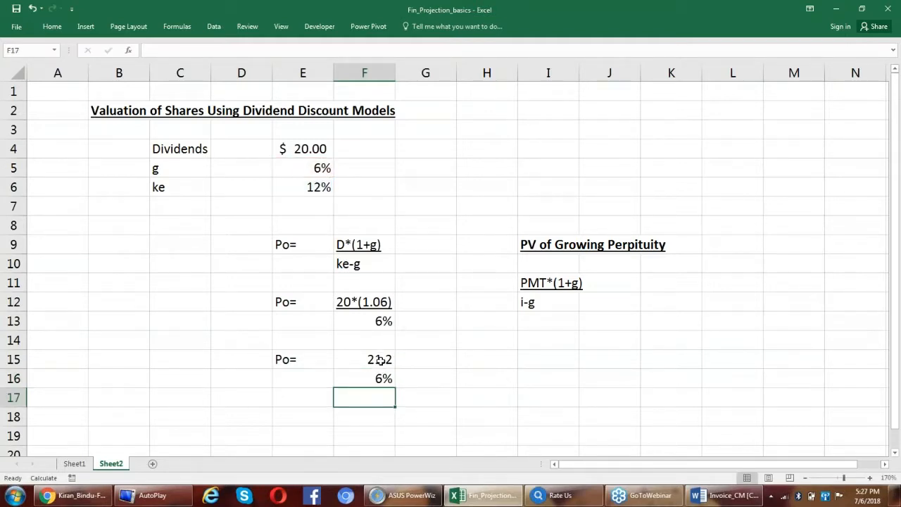
pyautogui.click(363, 359)
pyautogui.write('=')
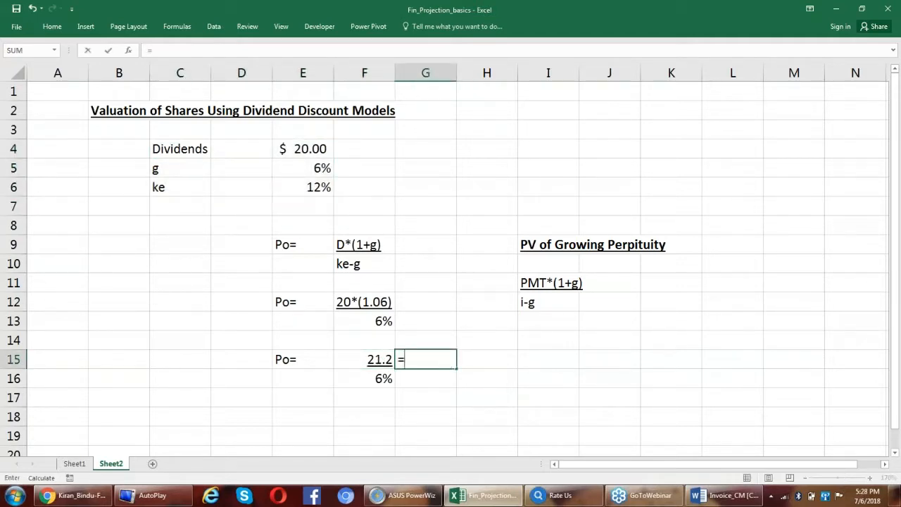
# Step: Compute the share price as =F15/F16 in H15 and format it as $353.33
pyautogui.click(364, 359)
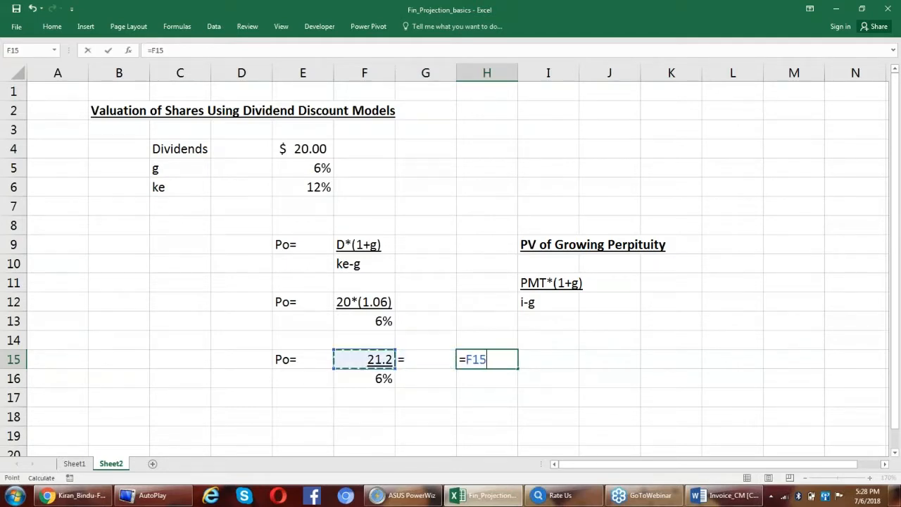
pyautogui.press('Return')
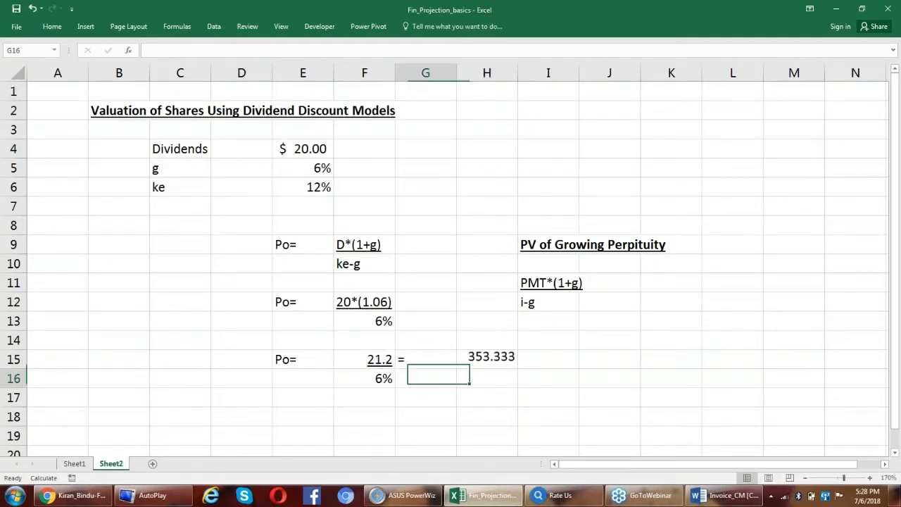
pyautogui.click(487, 359)
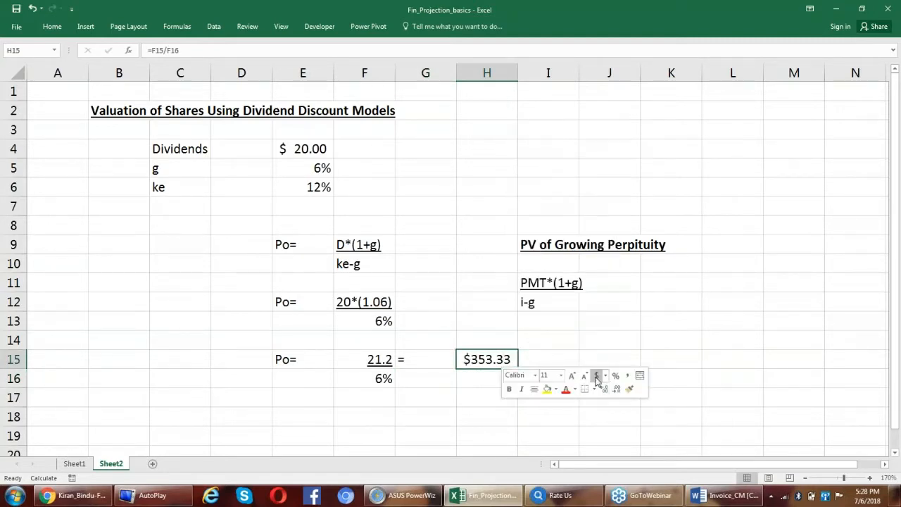
pyautogui.click(549, 359)
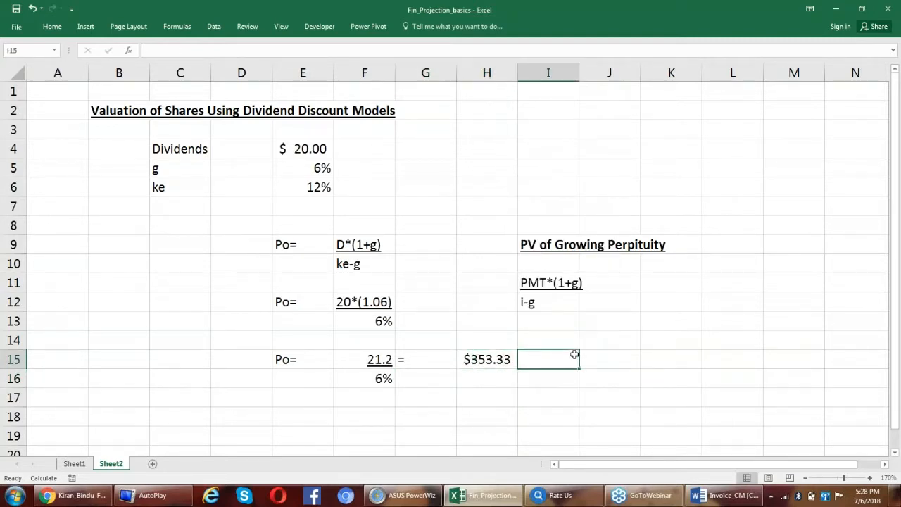
pyautogui.moveTo(293, 421)
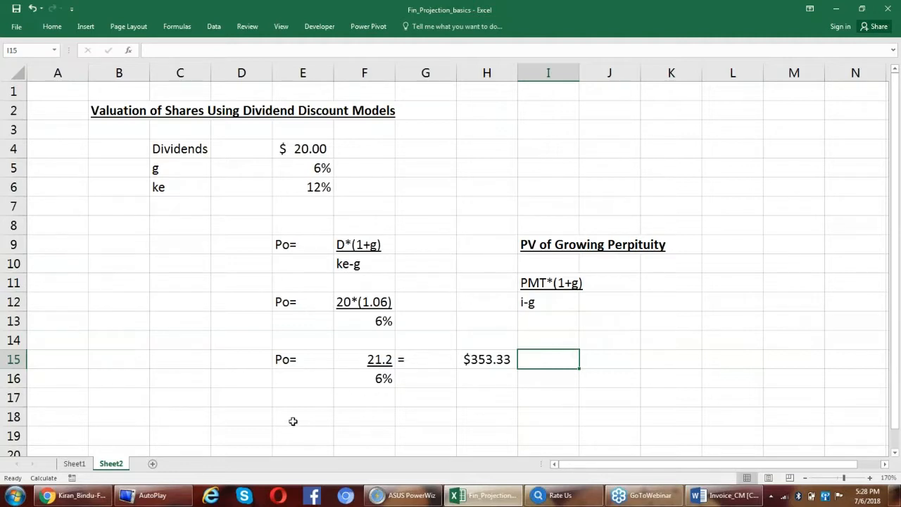
# Step: Add a CMP row below the price with a market price of 250 in H18
pyautogui.write('CMP')
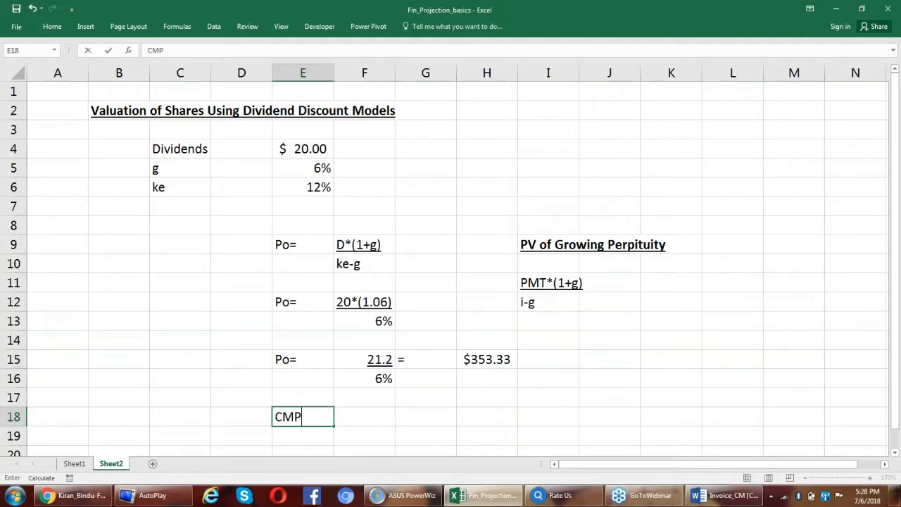
pyautogui.click(487, 416)
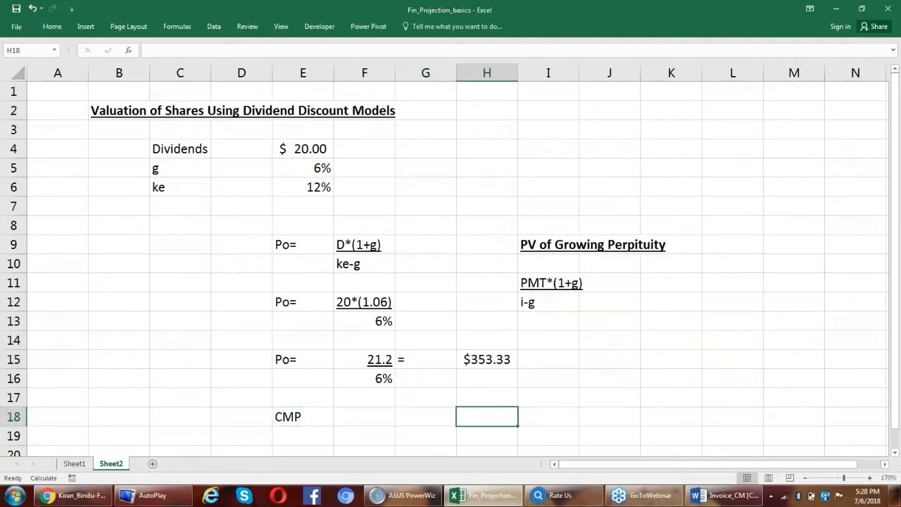
pyautogui.write('250')
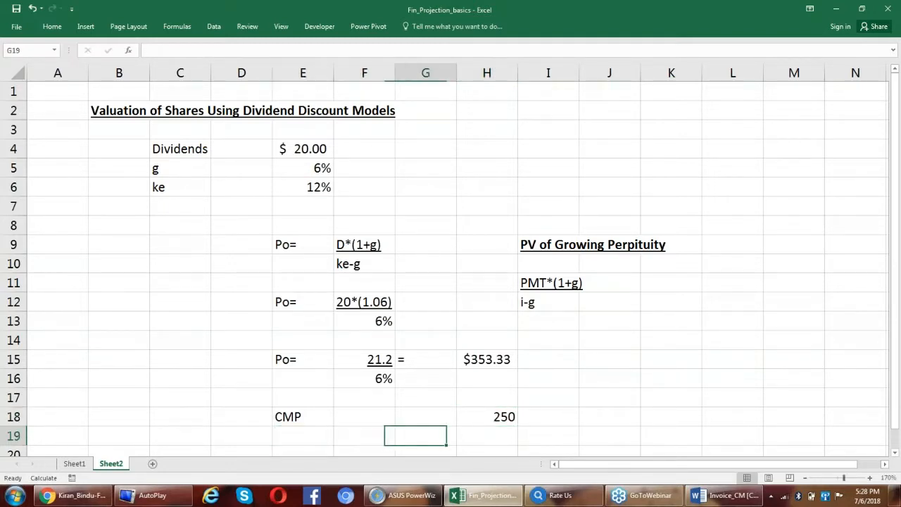
pyautogui.click(487, 359)
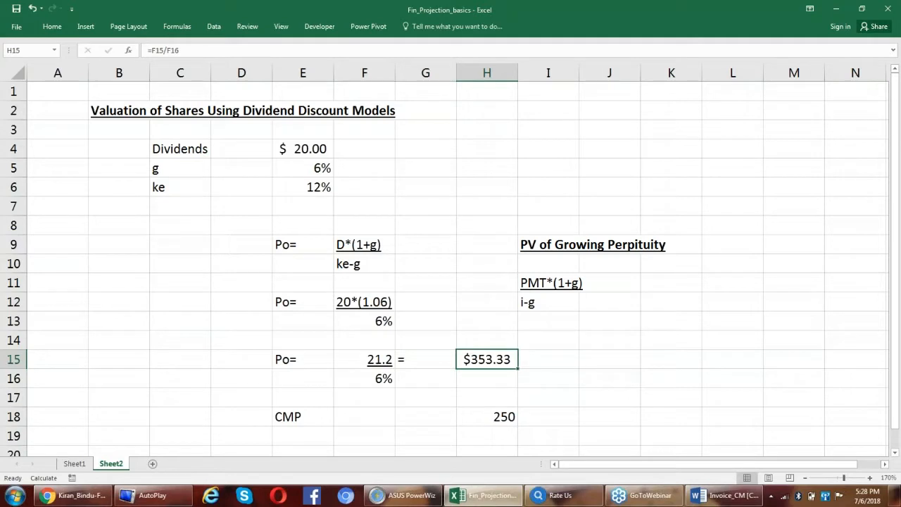
pyautogui.click(488, 417)
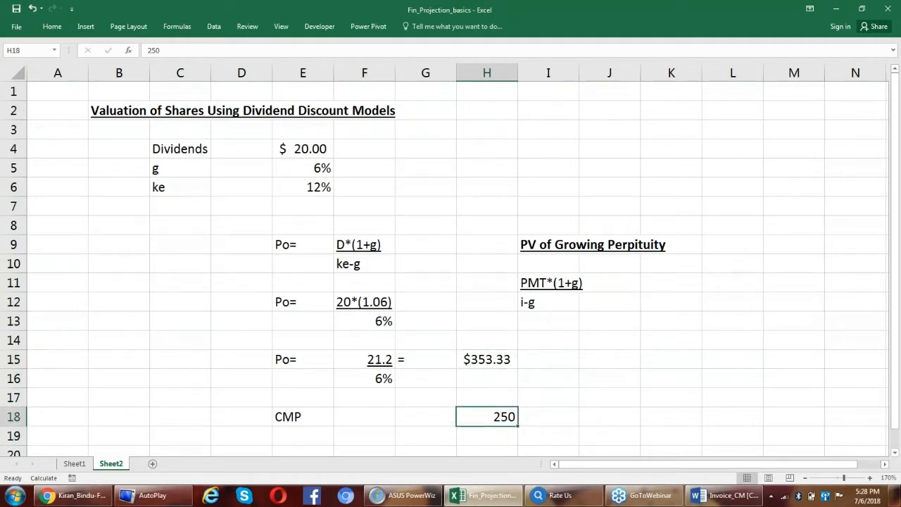
# Step: Change the CMP to $450.00 in currency format and compare it with the $353.33 value
pyautogui.rightClick(487, 416)
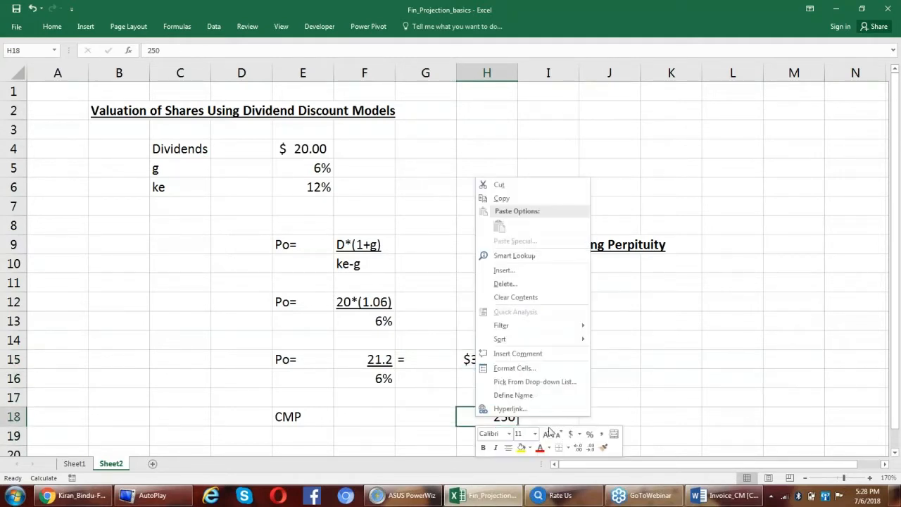
pyautogui.click(548, 359)
pyautogui.write('450')
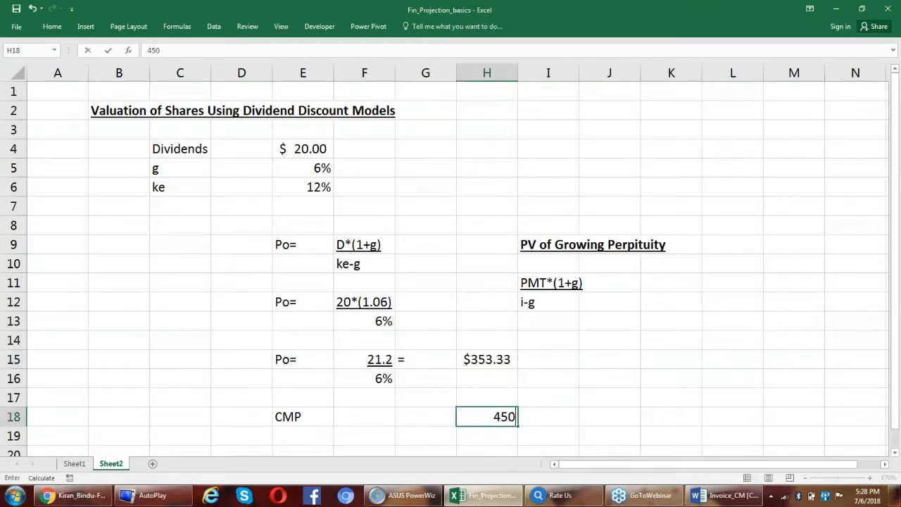
pyautogui.press('Return')
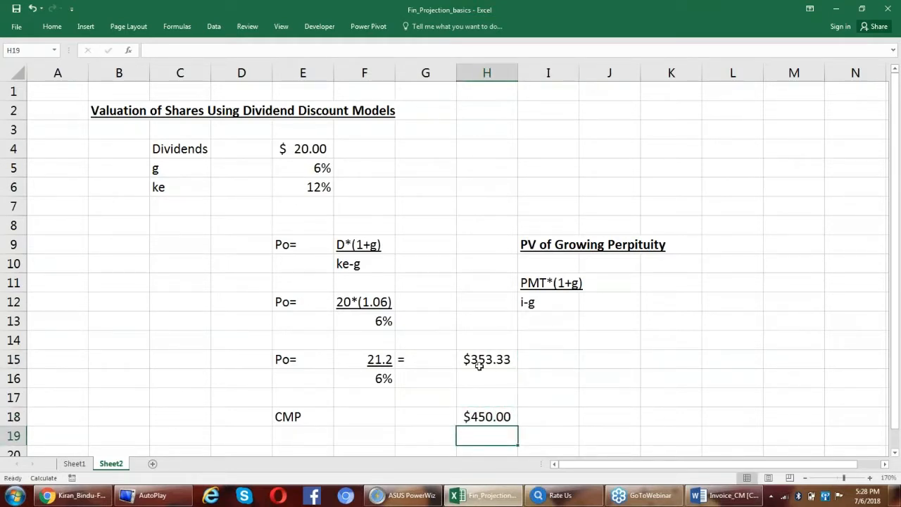
pyautogui.click(487, 359)
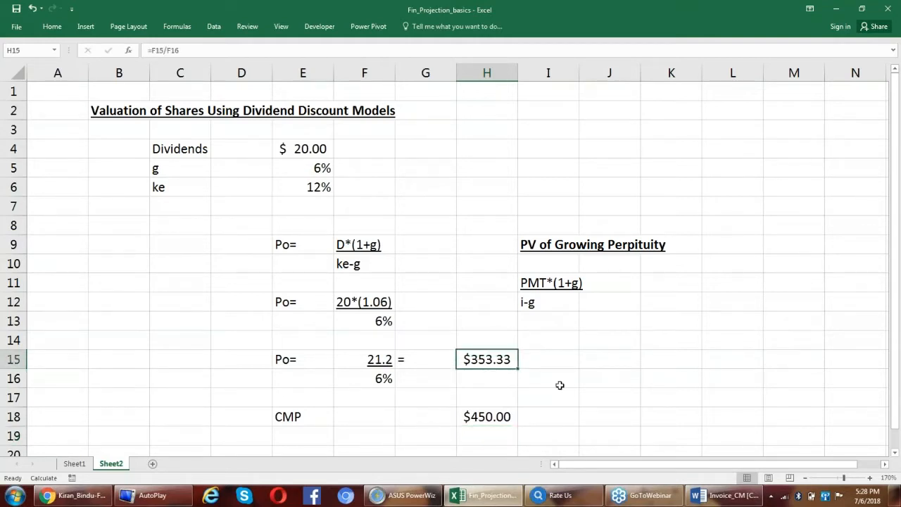
pyautogui.click(487, 417)
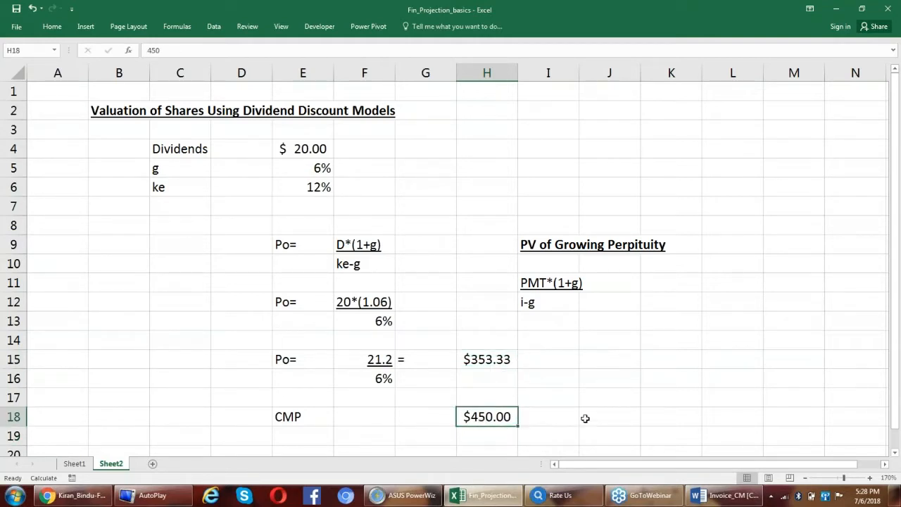
pyautogui.moveTo(506, 389)
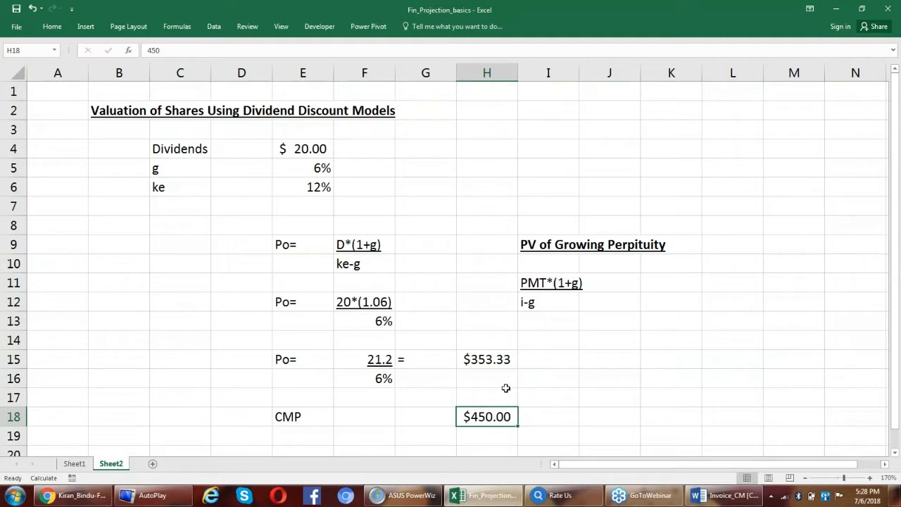
pyautogui.moveTo(473, 350)
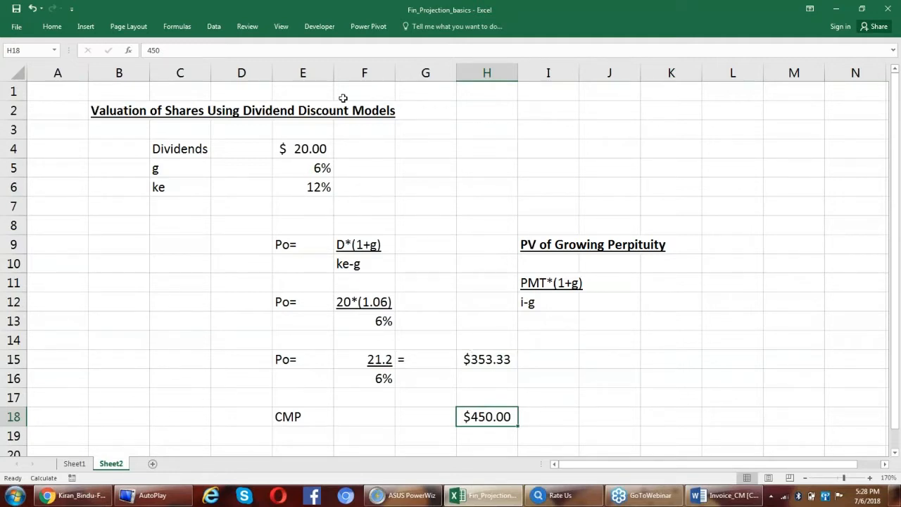
pyautogui.moveTo(434, 163)
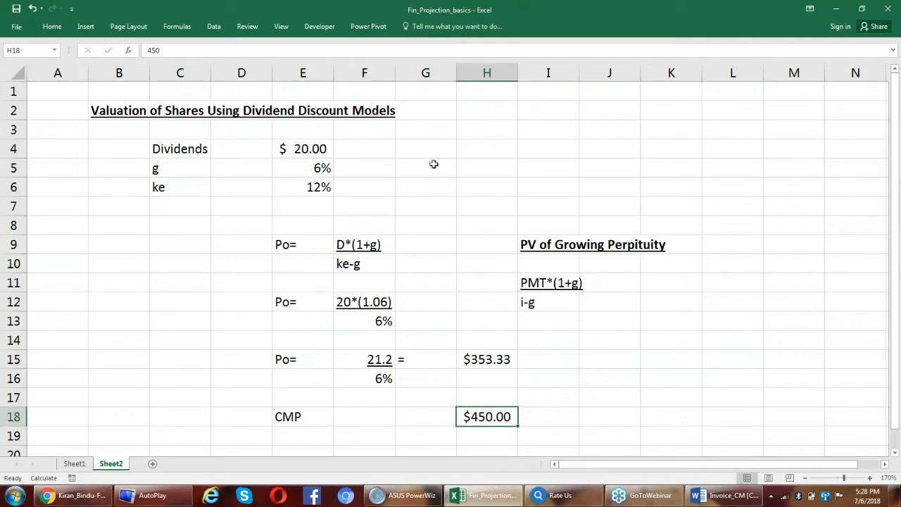
pyautogui.moveTo(144, 338)
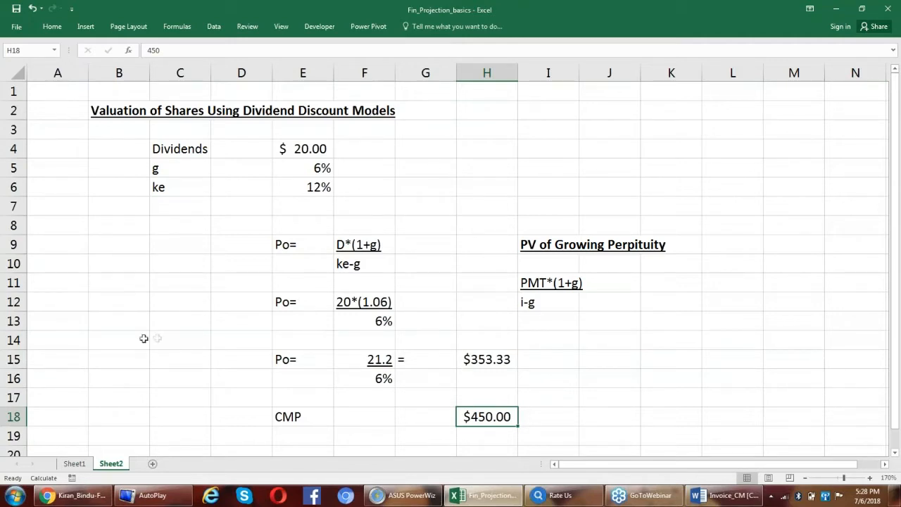
# Step: Delete the empty row 14 and enter a Constant Growth Model subheading in C3
pyautogui.rightClick(14, 338)
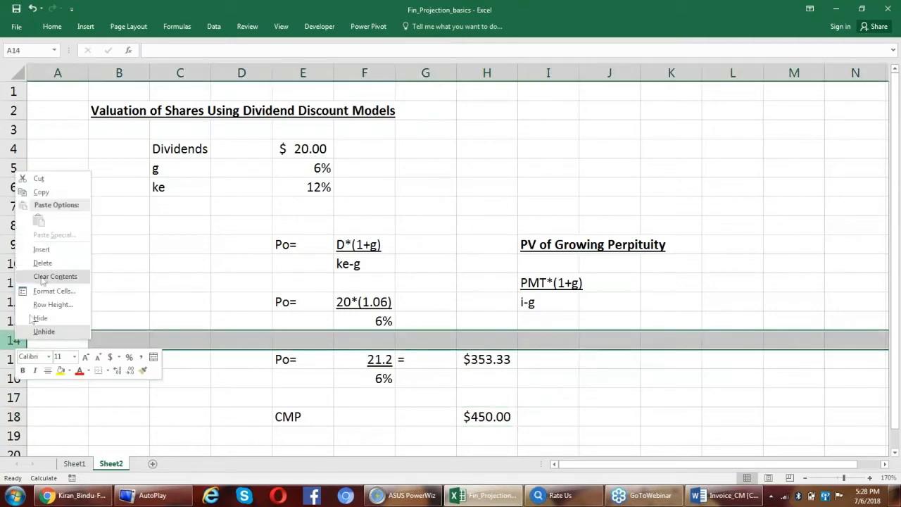
pyautogui.click(54, 276)
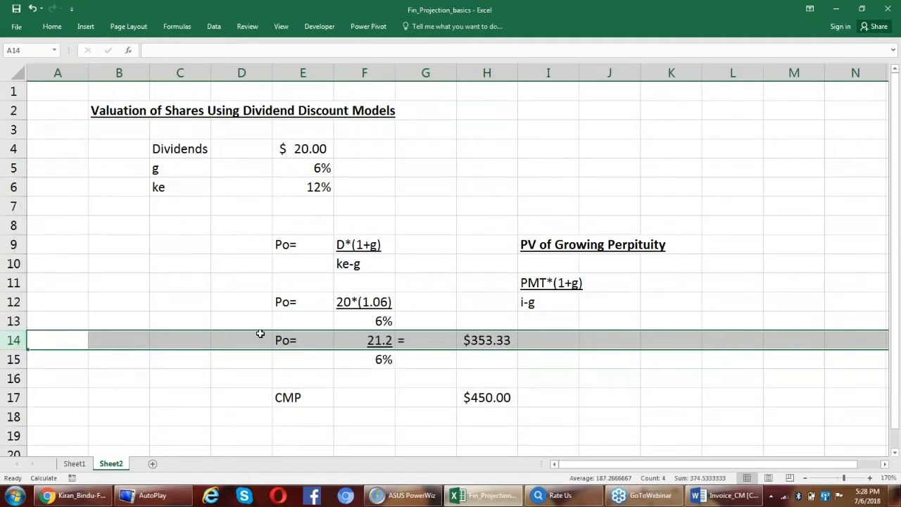
pyautogui.click(180, 130)
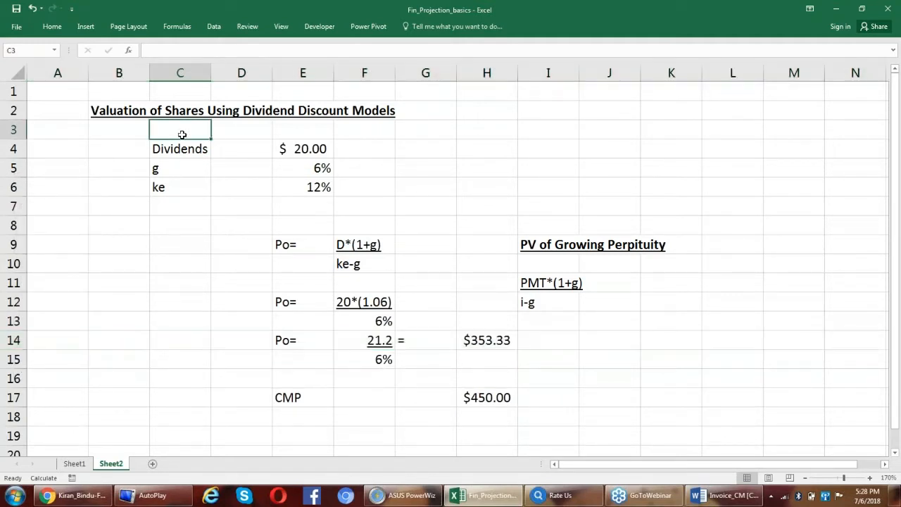
pyautogui.write('Consta')
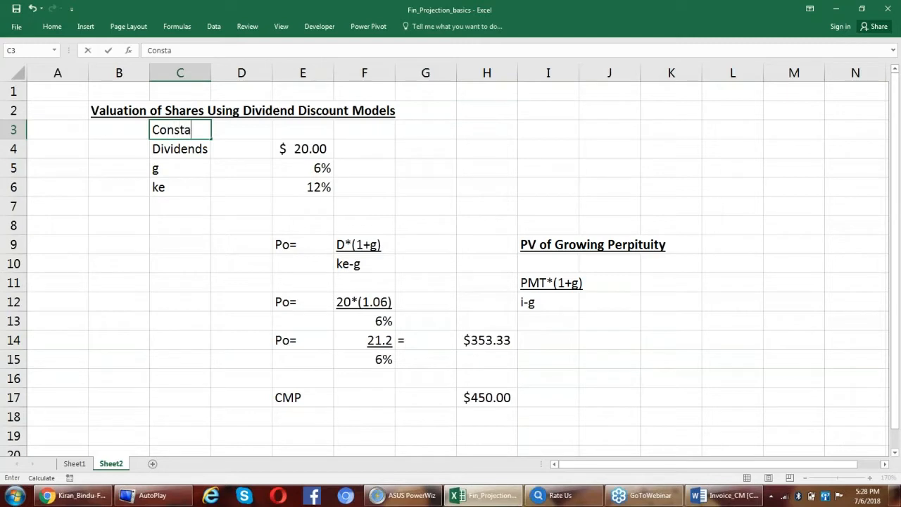
pyautogui.write('nt Growth')
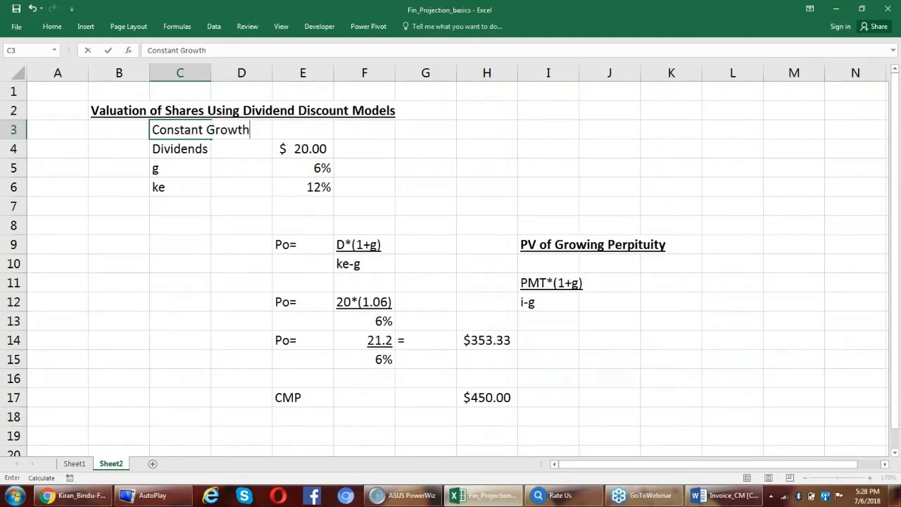
pyautogui.write('Model')
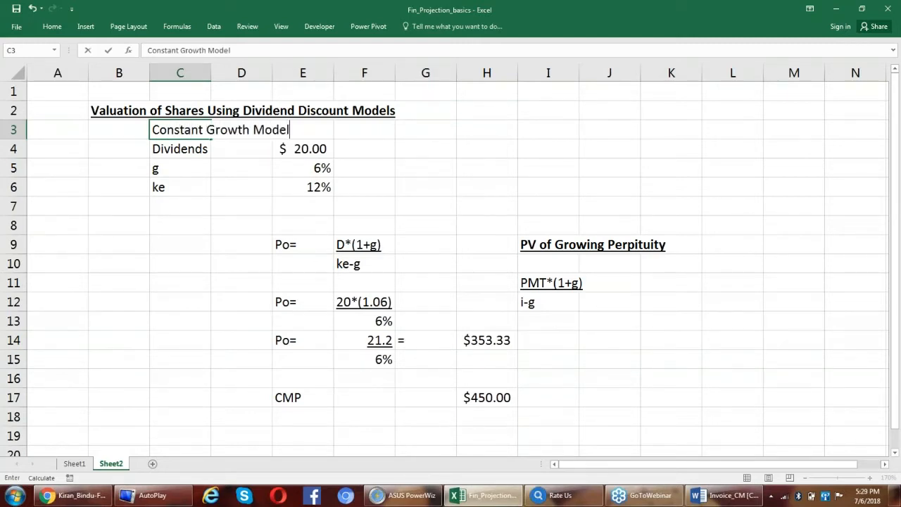
pyautogui.press('Return')
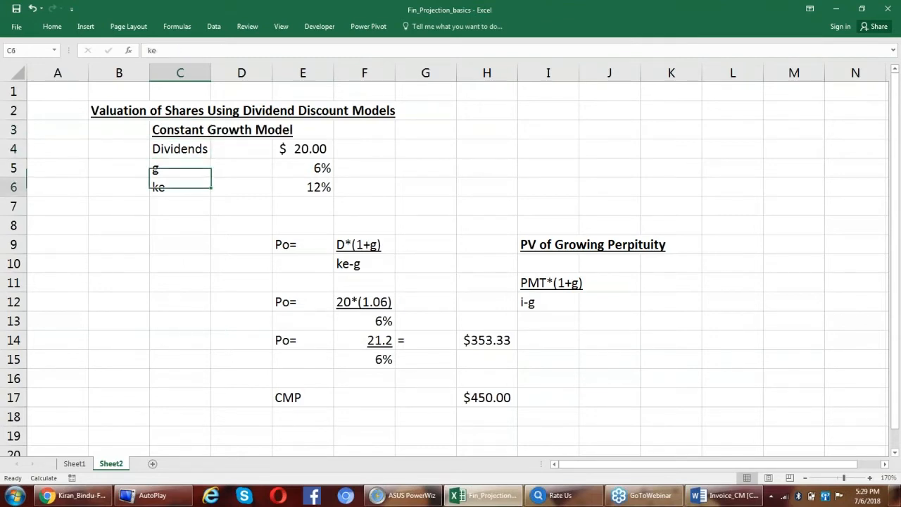
# Step: Enter a bold, underlined 2 Stage Growth Model heading in C19 below the CMP row
pyautogui.click(180, 435)
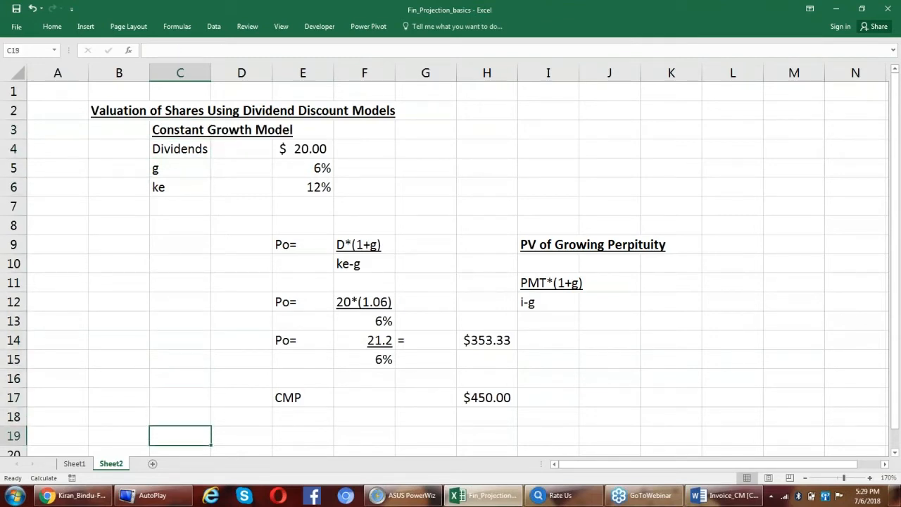
pyautogui.write('2 St')
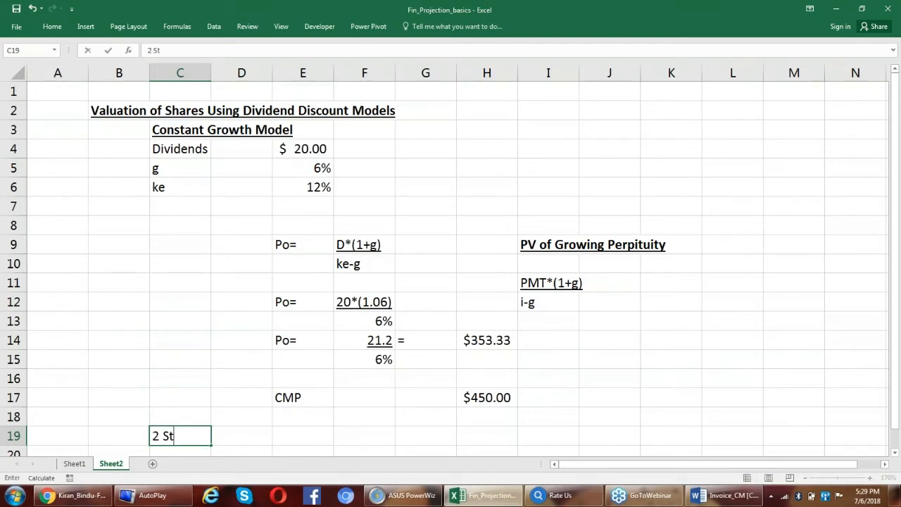
pyautogui.write('age Grow')
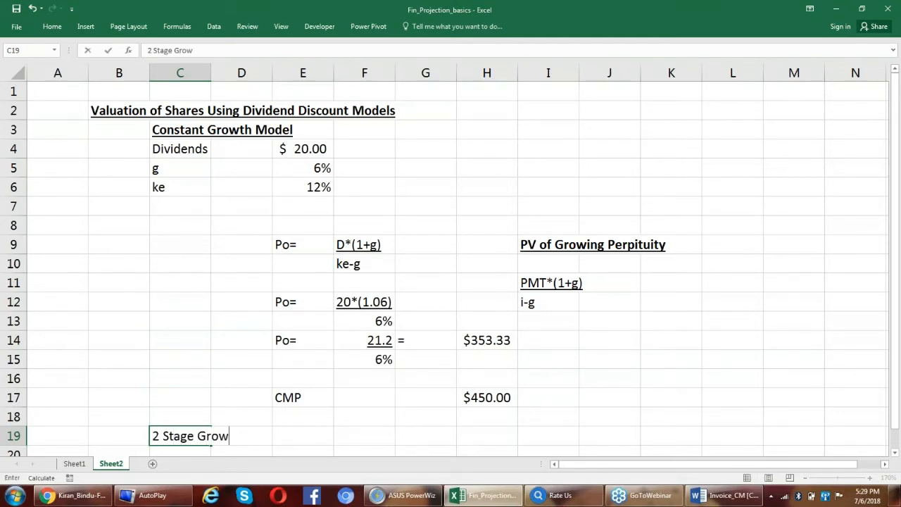
pyautogui.write('th Model')
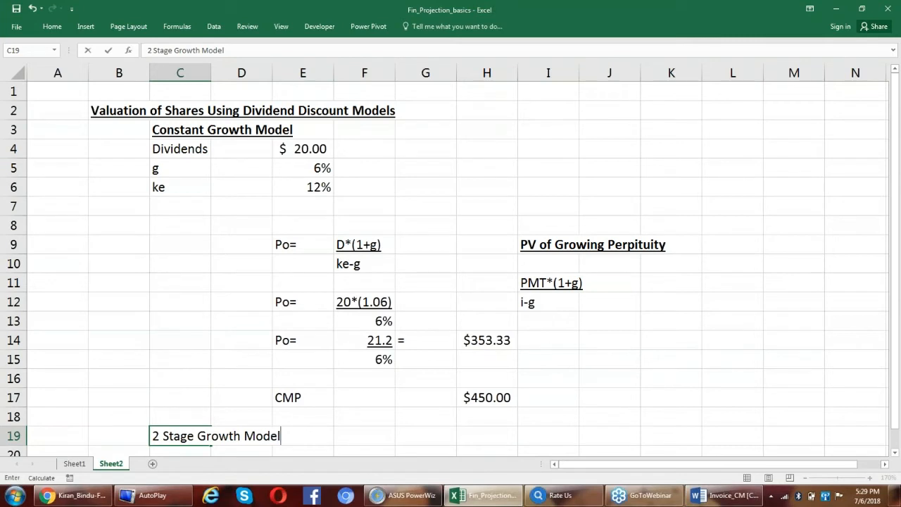
pyautogui.press('Return')
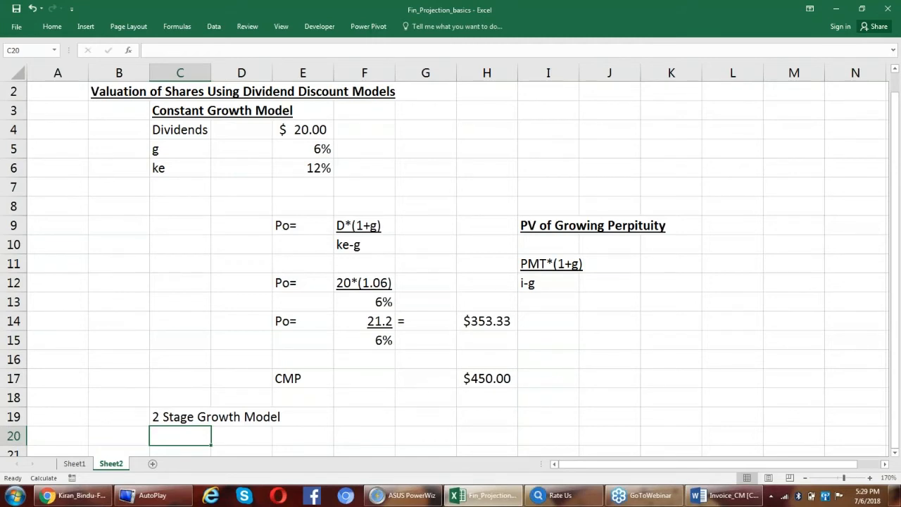
pyautogui.click(181, 417)
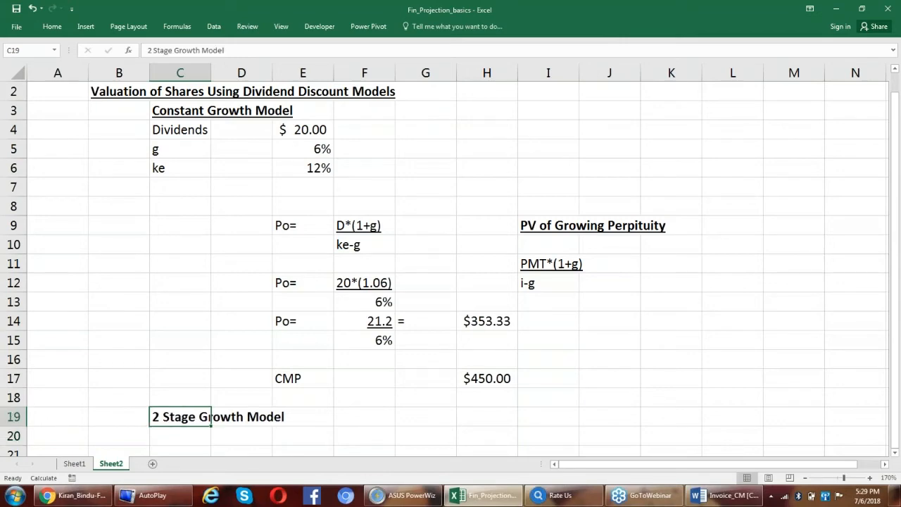